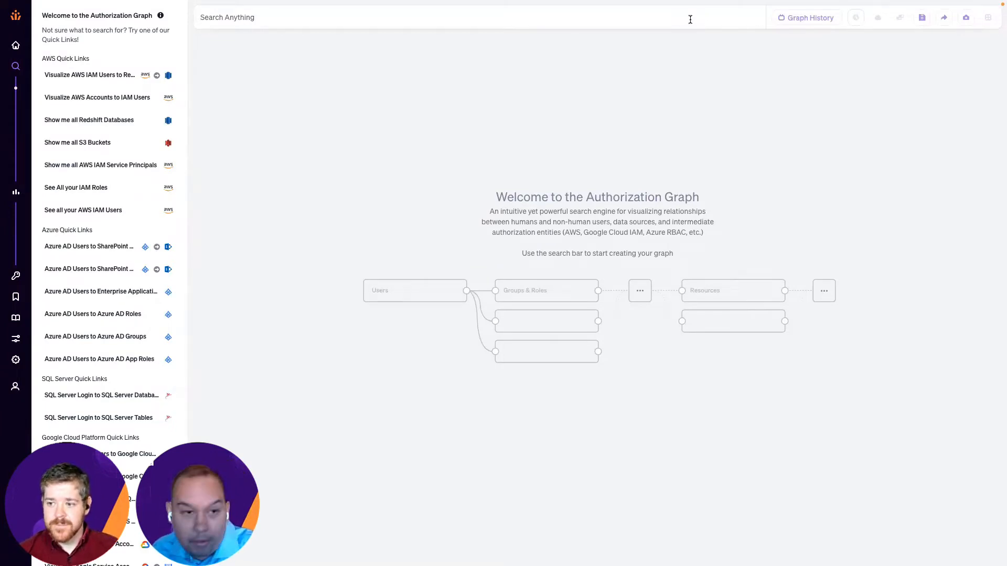
Step: Search 'snowflake' and load the graph of all 23 Snowflake tables
{"action": "type", "text": "snowfl"}
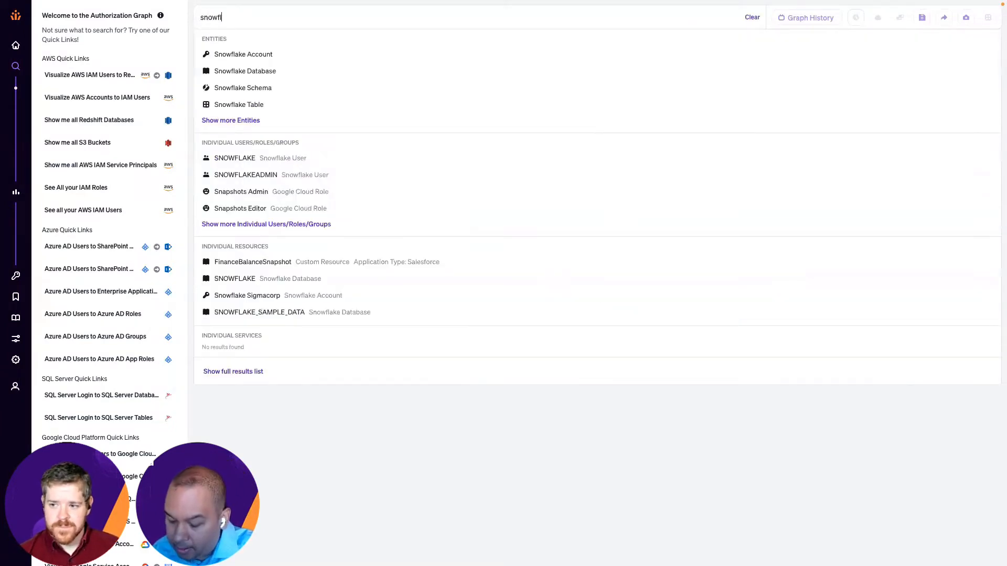
{"action": "type", "text": "lake"}
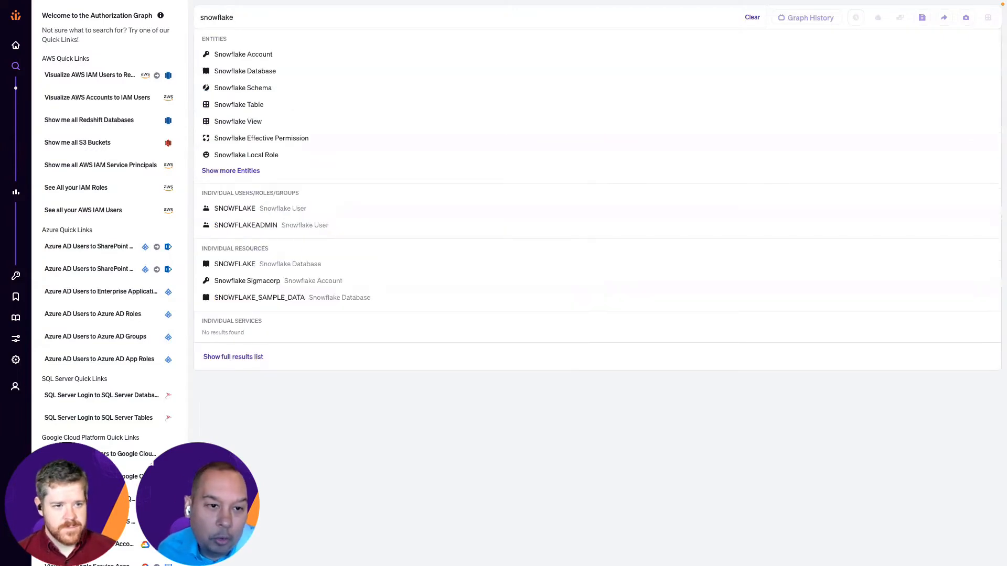
{"action": "left_click", "coordinate": [239, 103]}
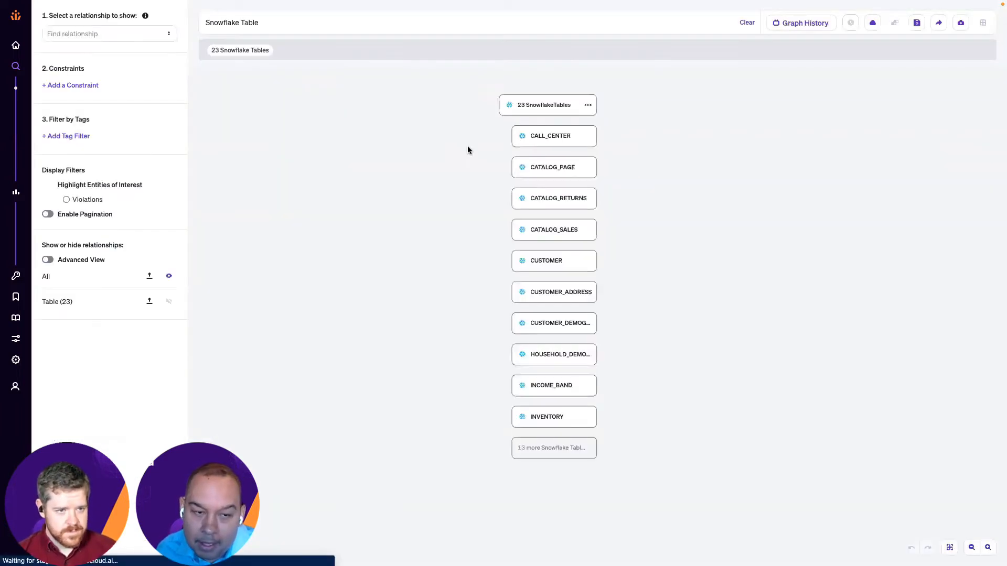
{"action": "mouse_move", "coordinate": [549, 261]}
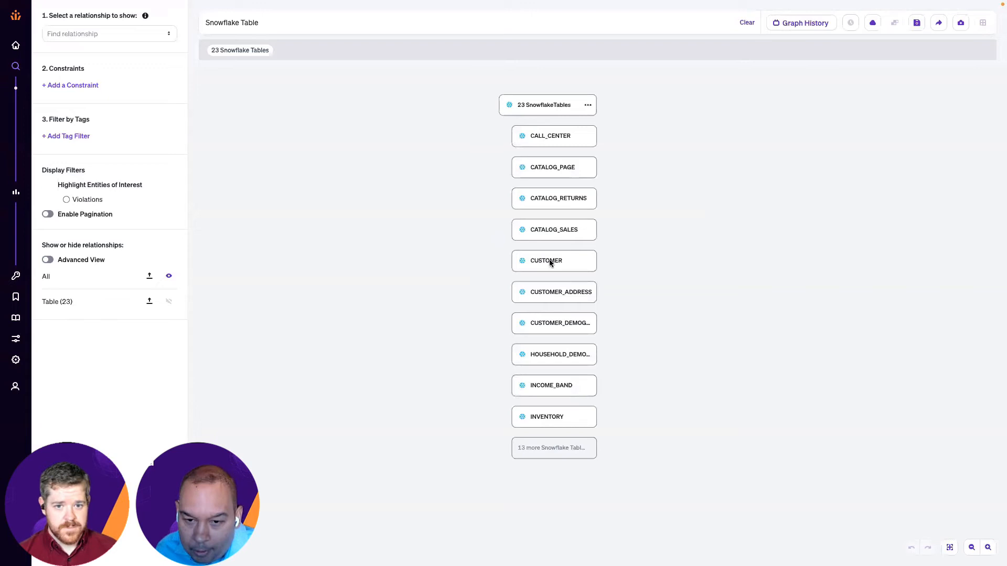
Step: Show identities reaching CUSTOMER and lock the Okta user's path through Marketing
{"action": "left_click", "coordinate": [545, 260]}
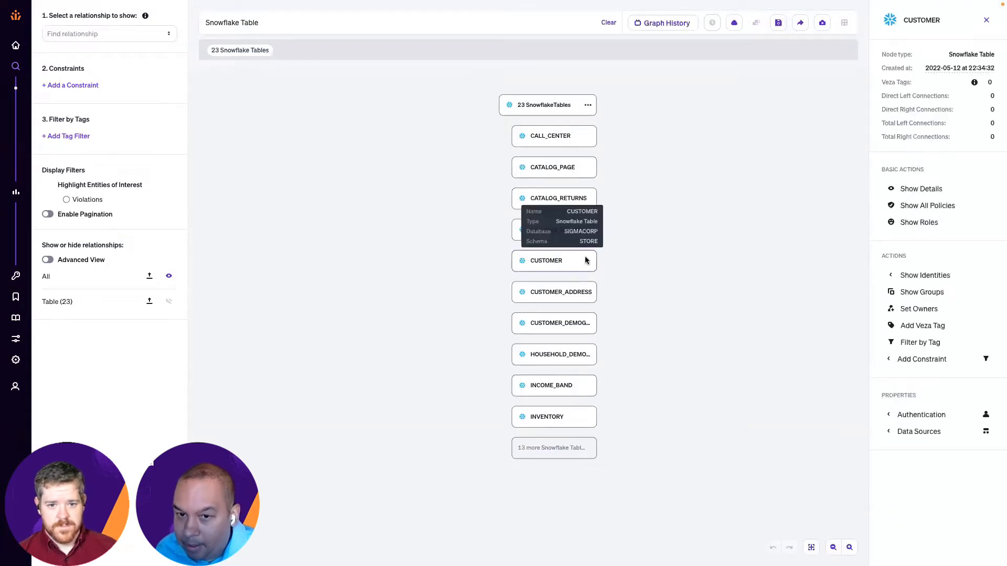
{"action": "left_click", "coordinate": [925, 274]}
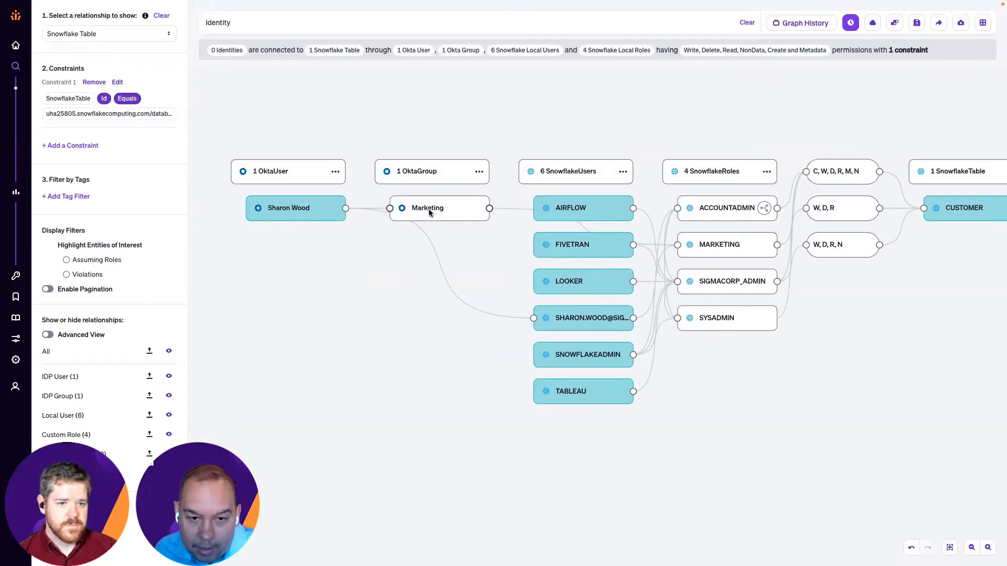
{"action": "mouse_move", "coordinate": [725, 126]}
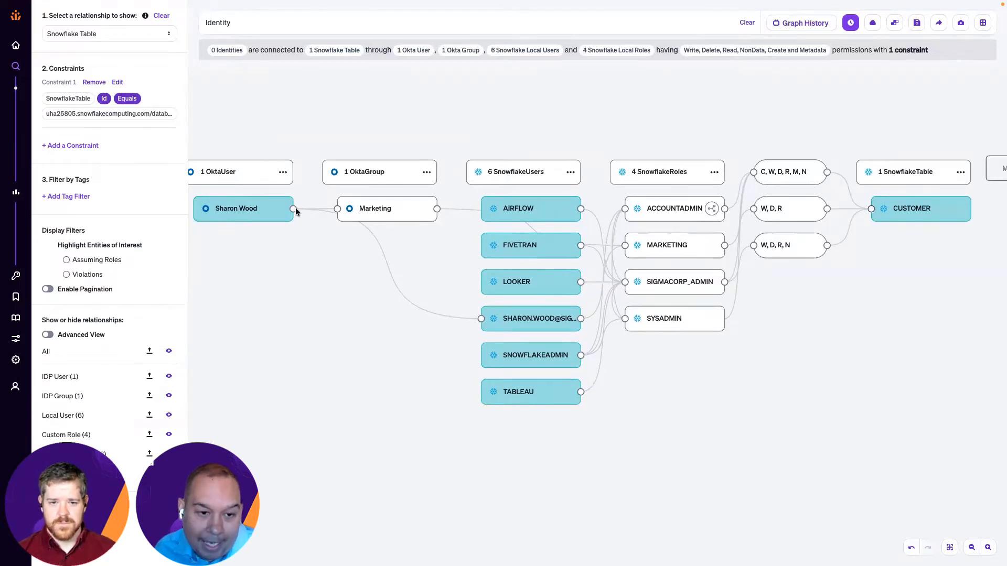
{"action": "left_click", "coordinate": [235, 207]}
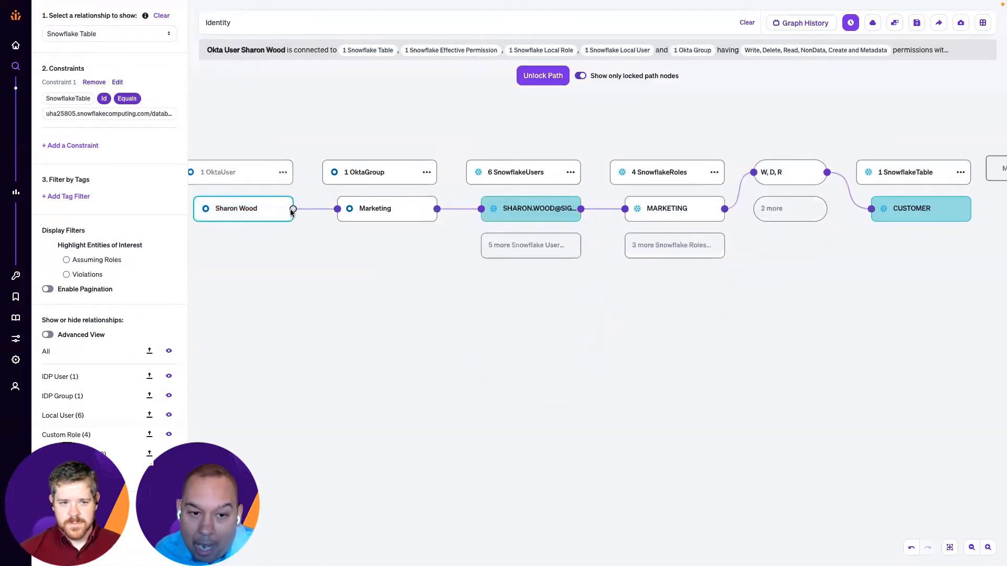
{"action": "mouse_move", "coordinate": [380, 217]}
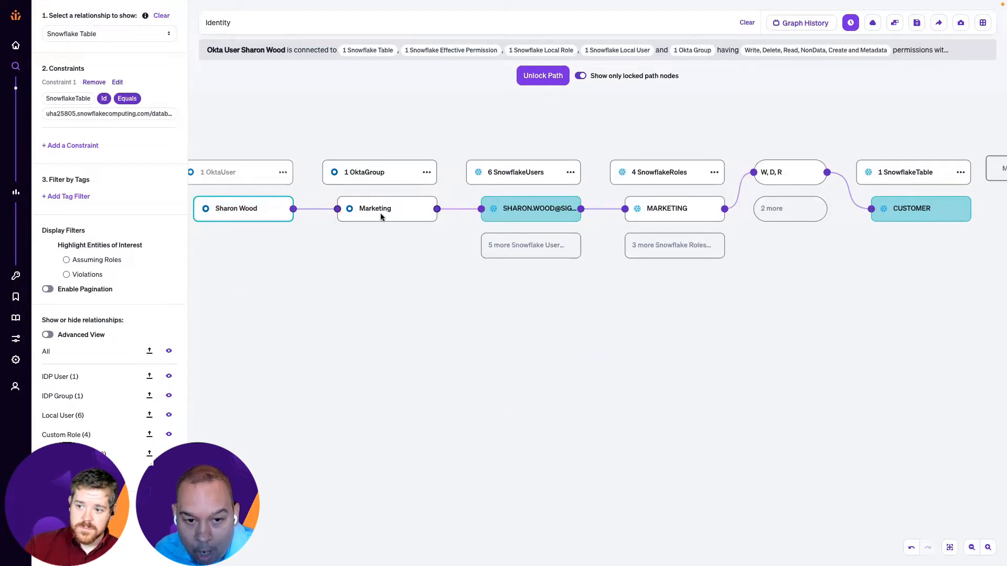
{"action": "mouse_move", "coordinate": [531, 208]}
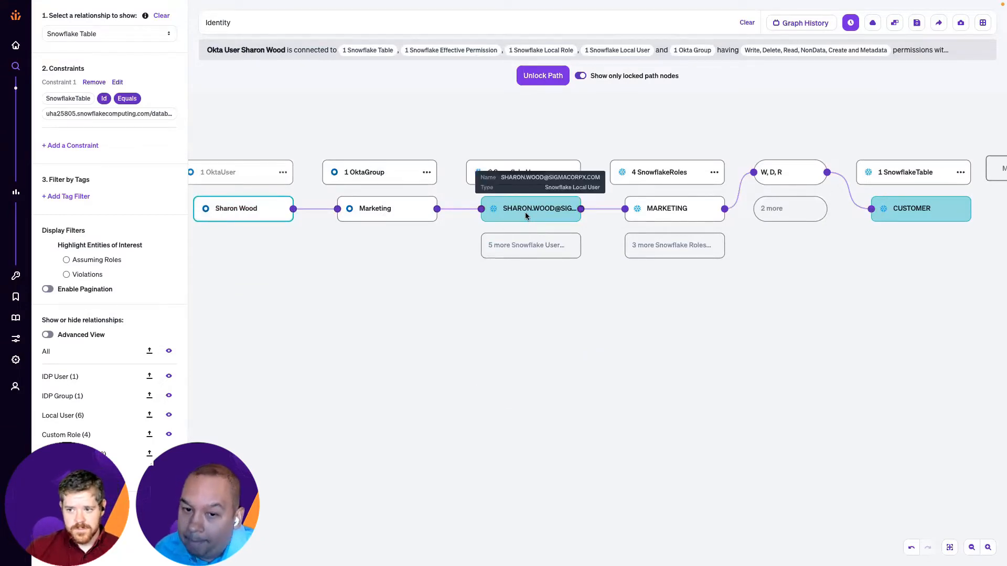
{"action": "mouse_move", "coordinate": [534, 213]}
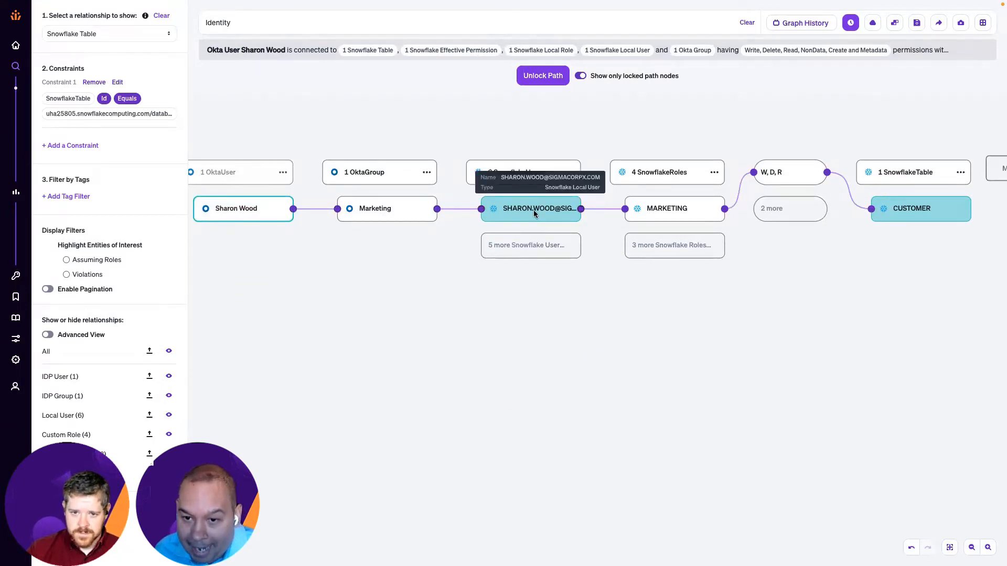
{"action": "mouse_move", "coordinate": [667, 181]}
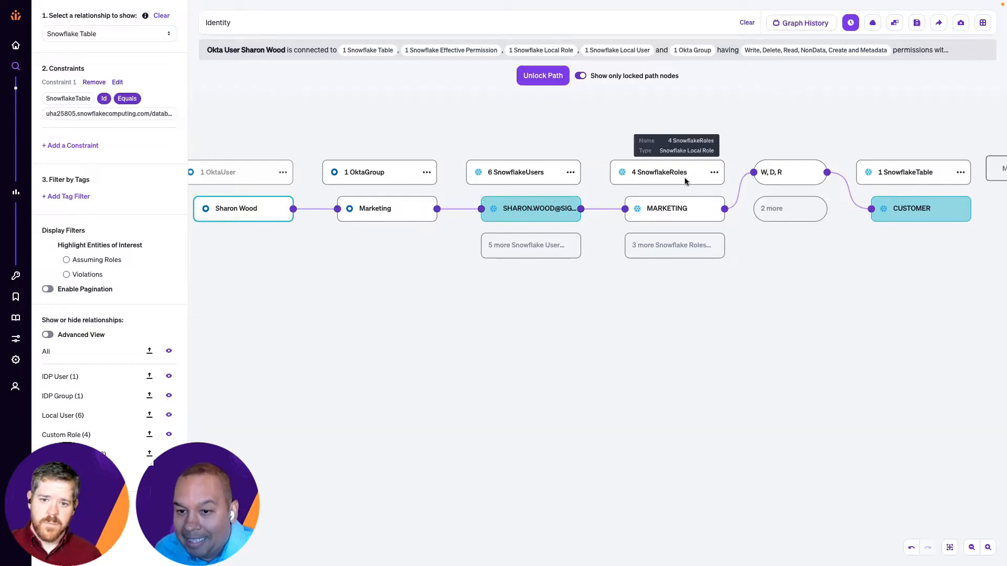
{"action": "mouse_move", "coordinate": [692, 212]}
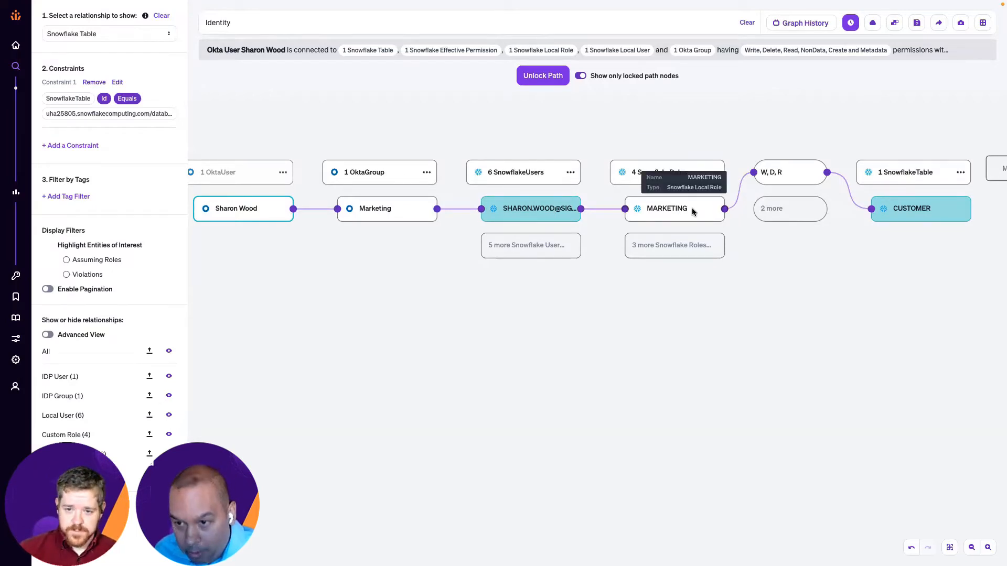
{"action": "mouse_move", "coordinate": [770, 172]}
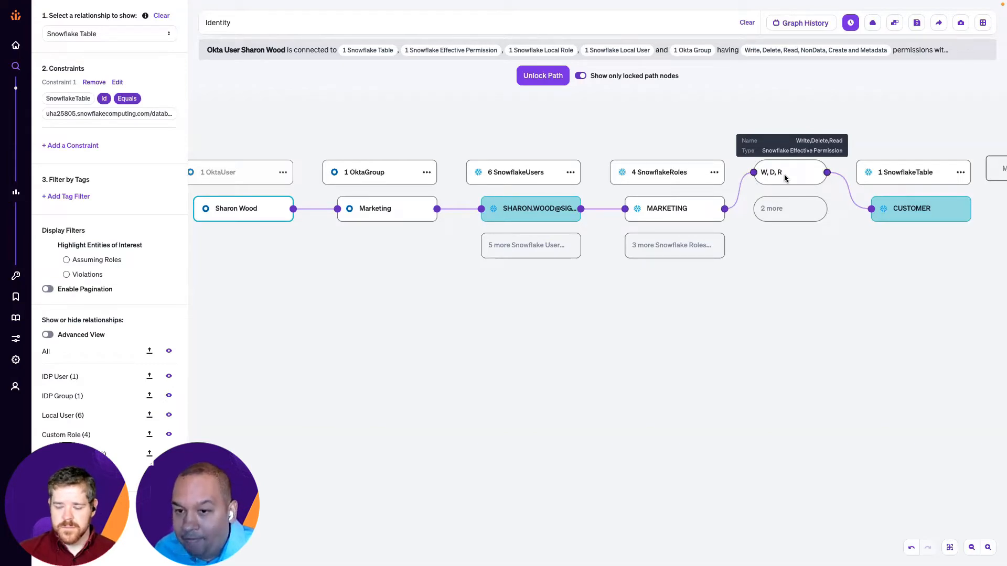
{"action": "mouse_move", "coordinate": [543, 75]}
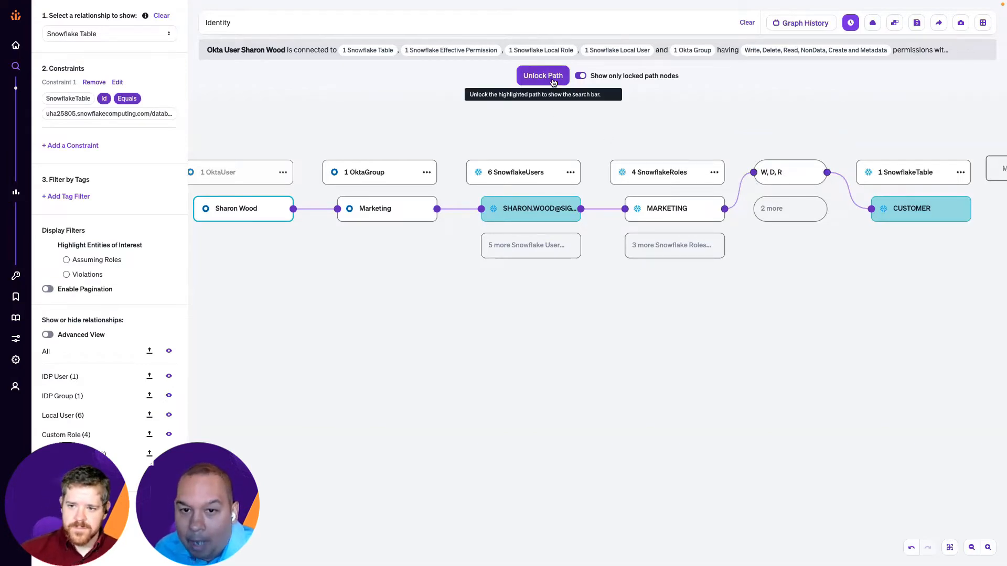
Step: Unlock the path, review the C, W, D, R, M, N effective permission breakdown, and close it
{"action": "left_click", "coordinate": [542, 75]}
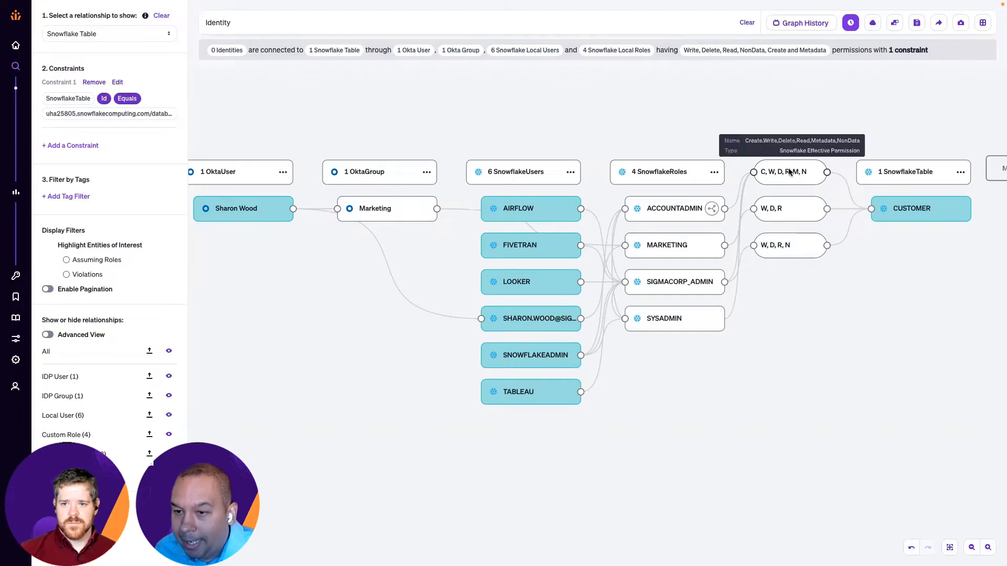
{"action": "left_click", "coordinate": [788, 170]}
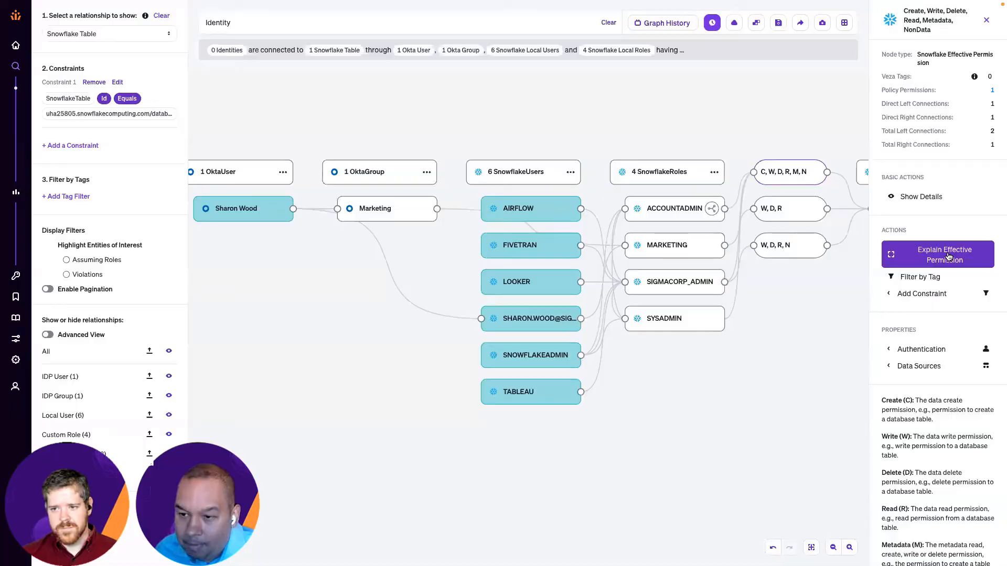
{"action": "left_click", "coordinate": [937, 253]}
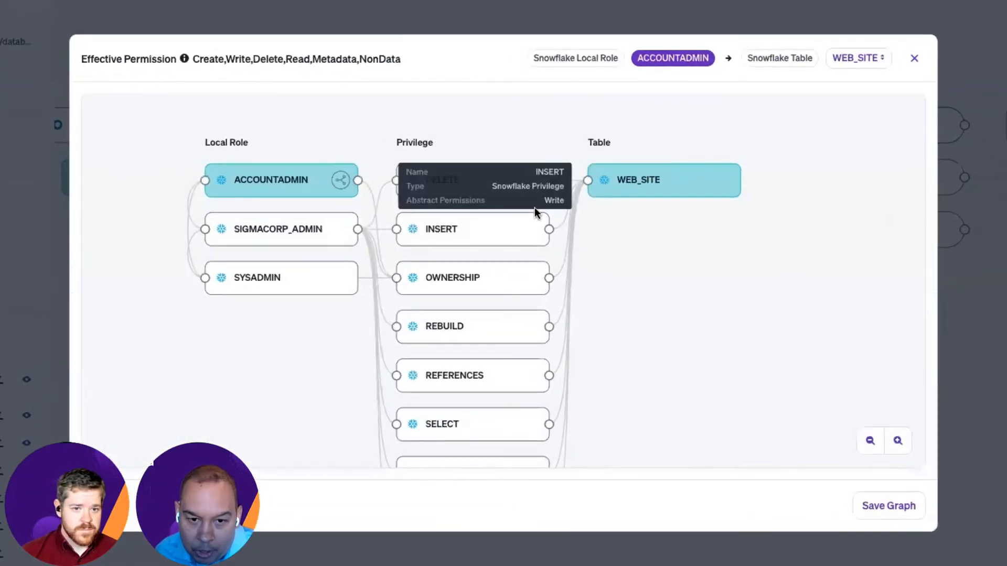
{"action": "mouse_move", "coordinate": [491, 294]}
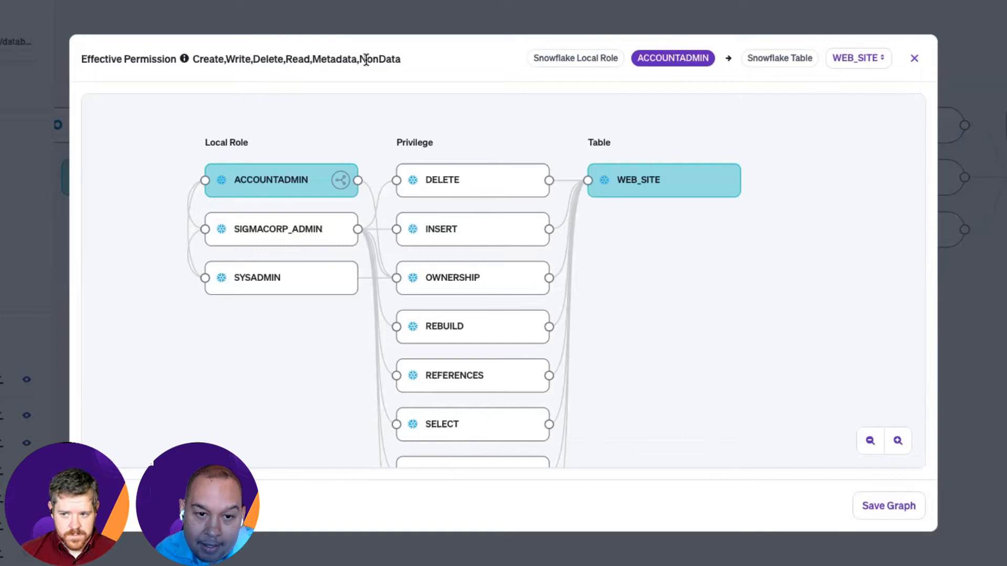
{"action": "mouse_move", "coordinate": [641, 66]}
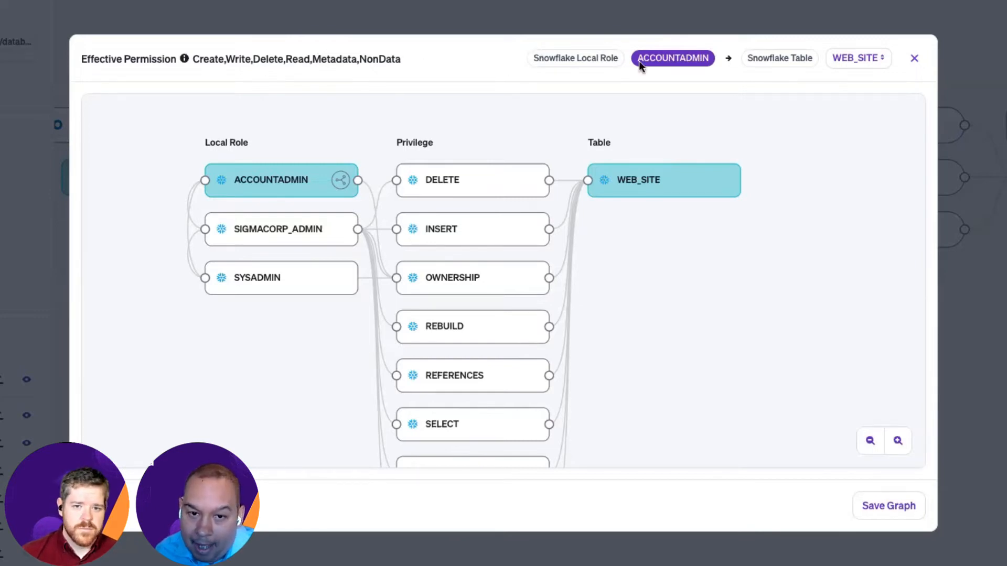
{"action": "left_click", "coordinate": [913, 58]}
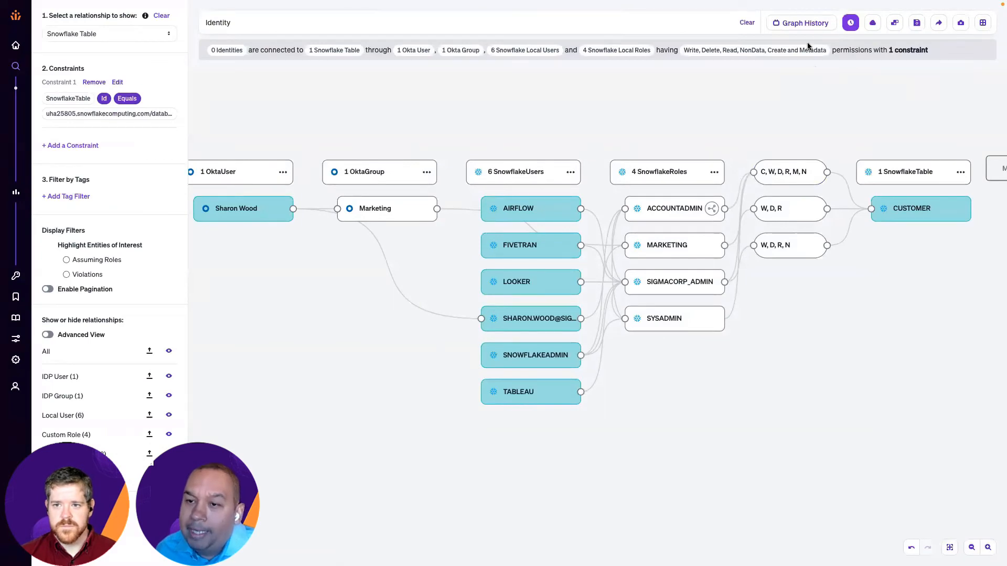
{"action": "left_click", "coordinate": [800, 22]}
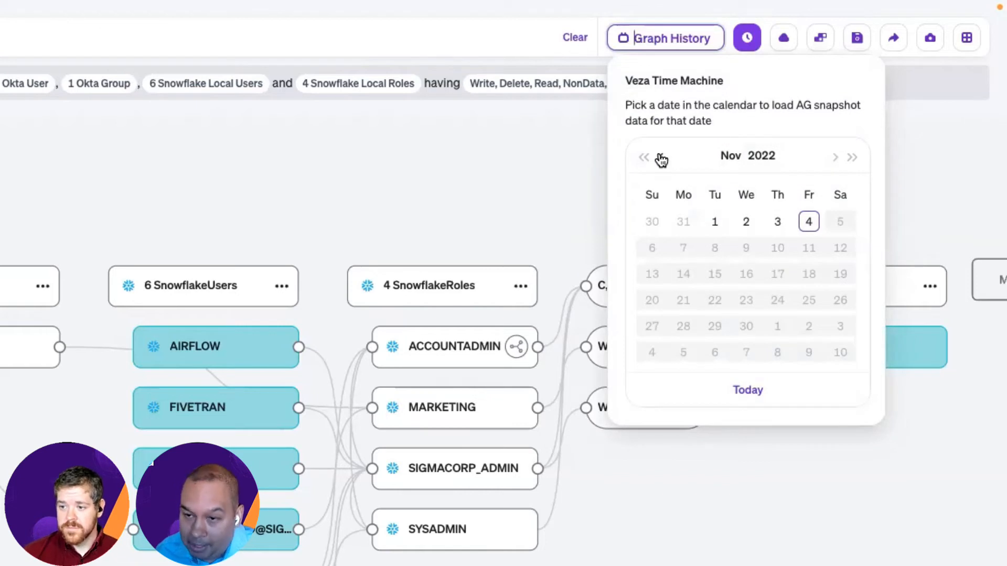
{"action": "left_click", "coordinate": [929, 37]}
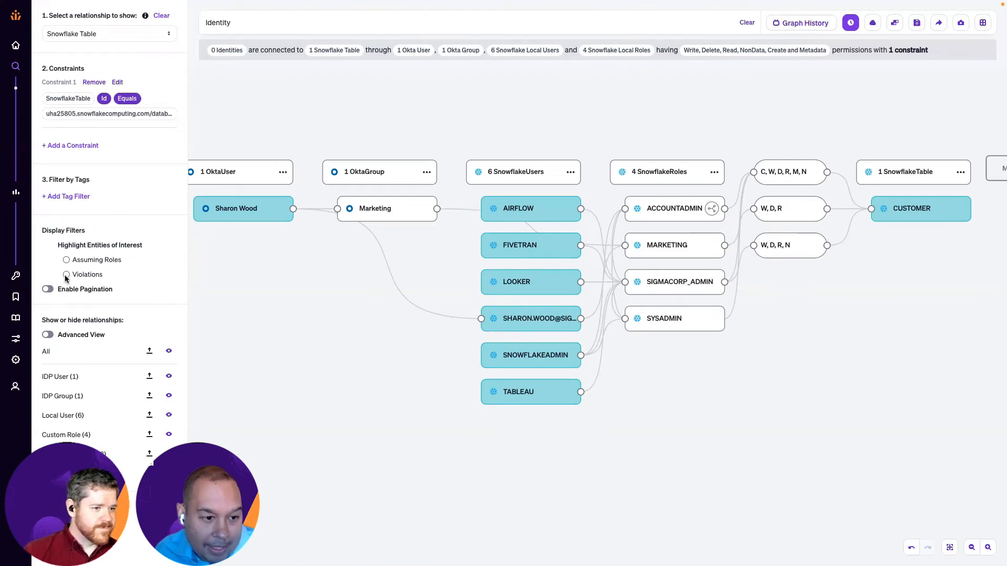
{"action": "left_click", "coordinate": [67, 274]}
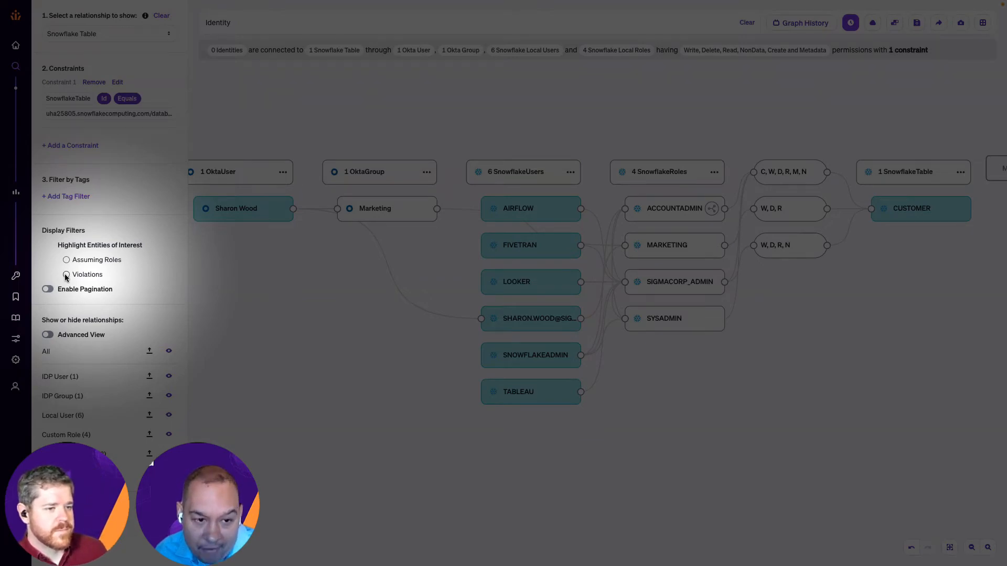
{"action": "left_click", "coordinate": [66, 274]}
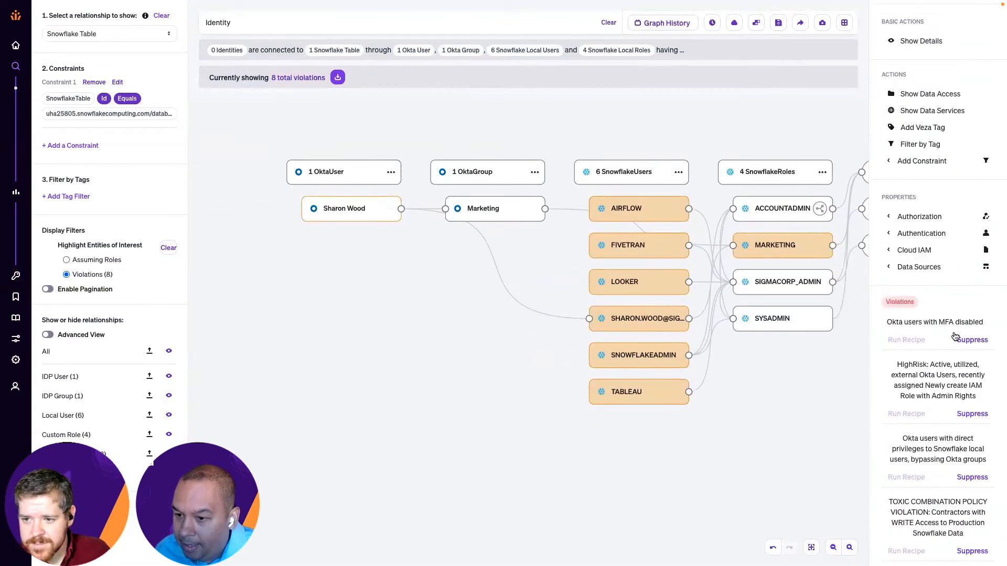
{"action": "left_click", "coordinate": [344, 207]}
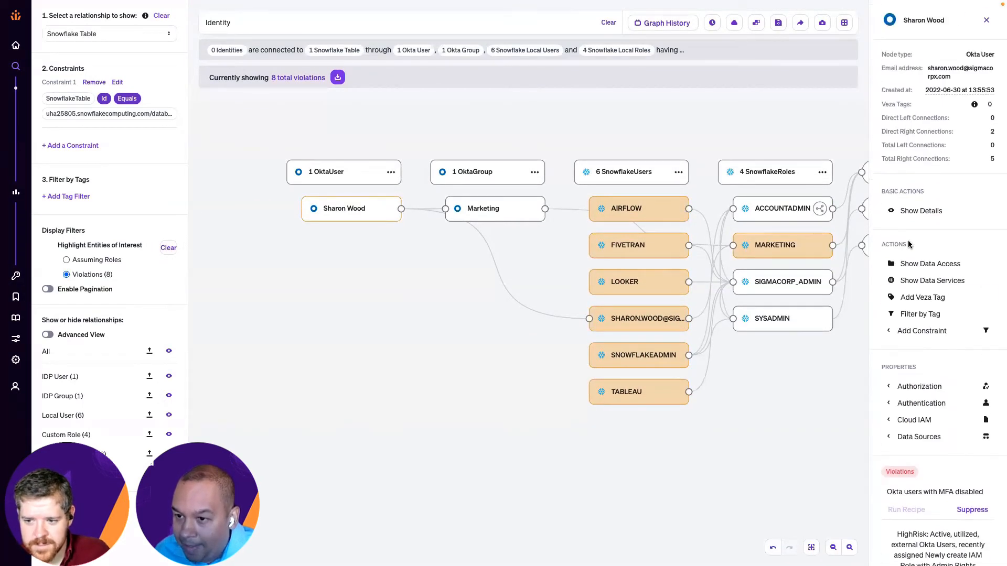
{"action": "left_click", "coordinate": [921, 211]}
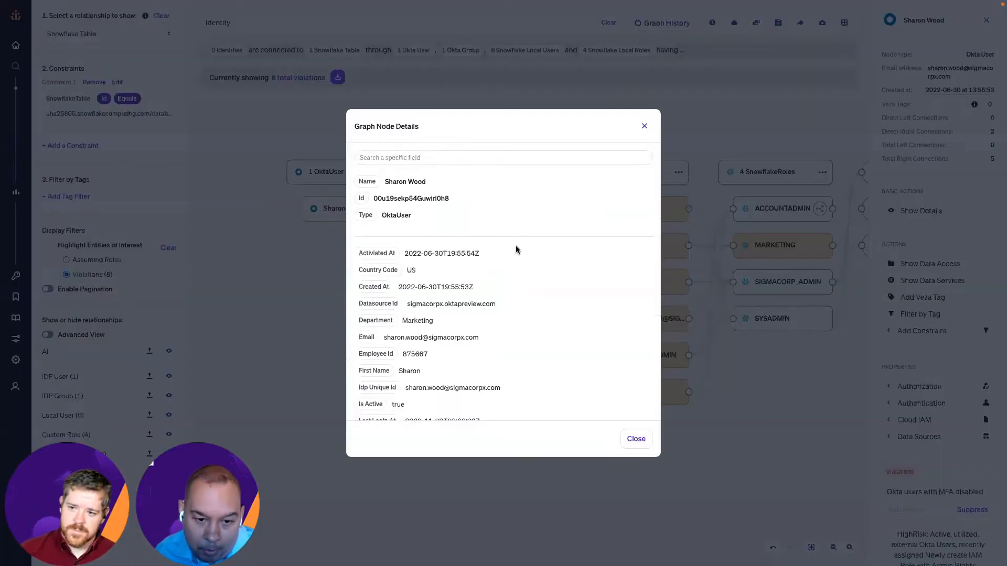
Step: Confirm MFA Active is false in the attributes, then close the Okta user details
{"action": "scroll", "scroll_direction": "down", "scroll_amount": 3}
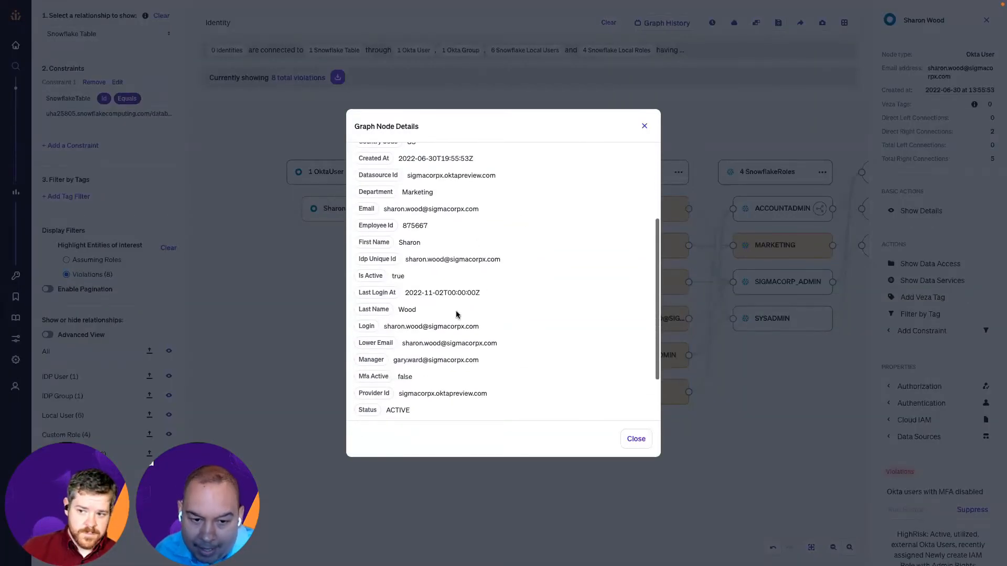
{"action": "double_click", "coordinate": [405, 377]}
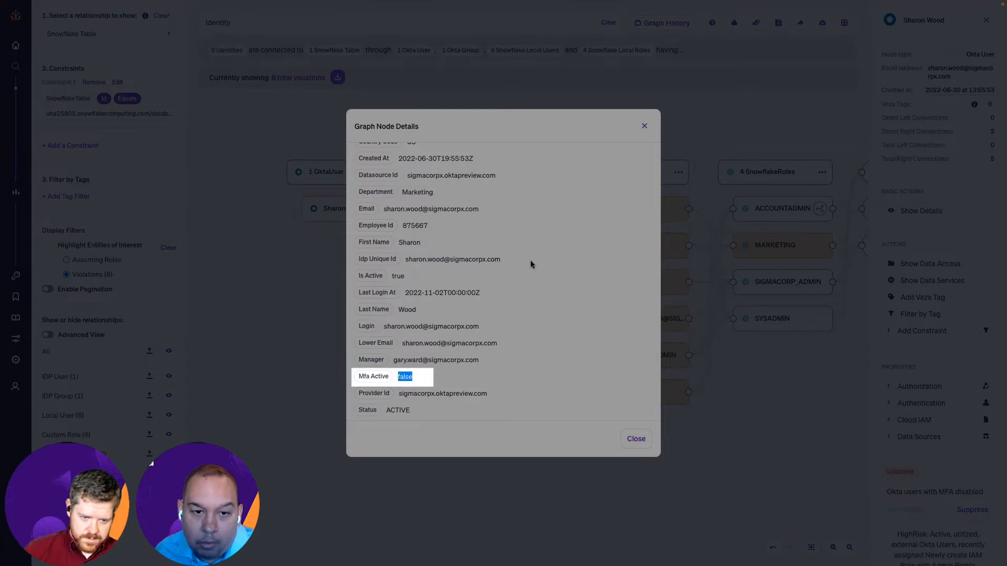
{"action": "scroll", "scroll_direction": "up", "scroll_amount": 3}
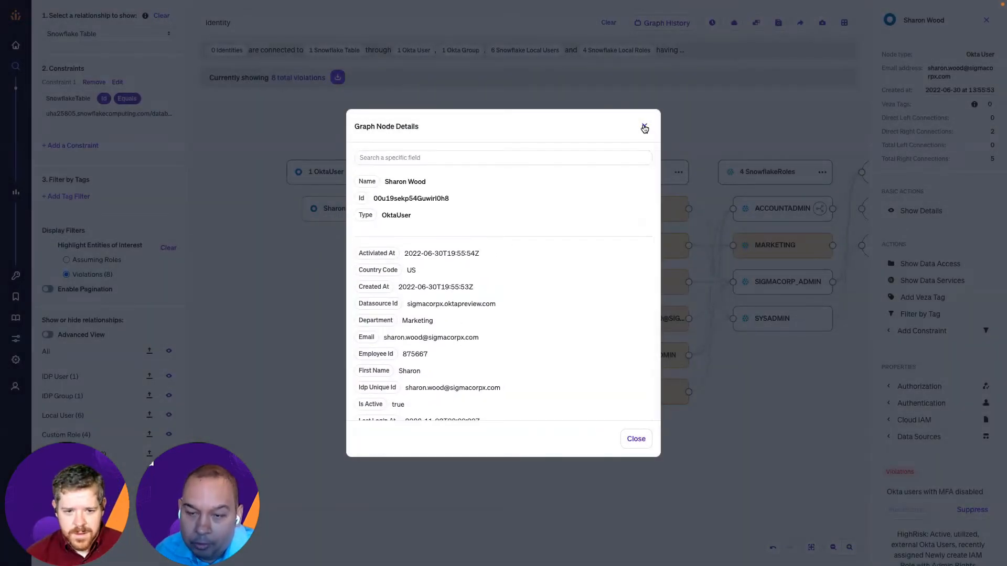
{"action": "left_click", "coordinate": [644, 128]}
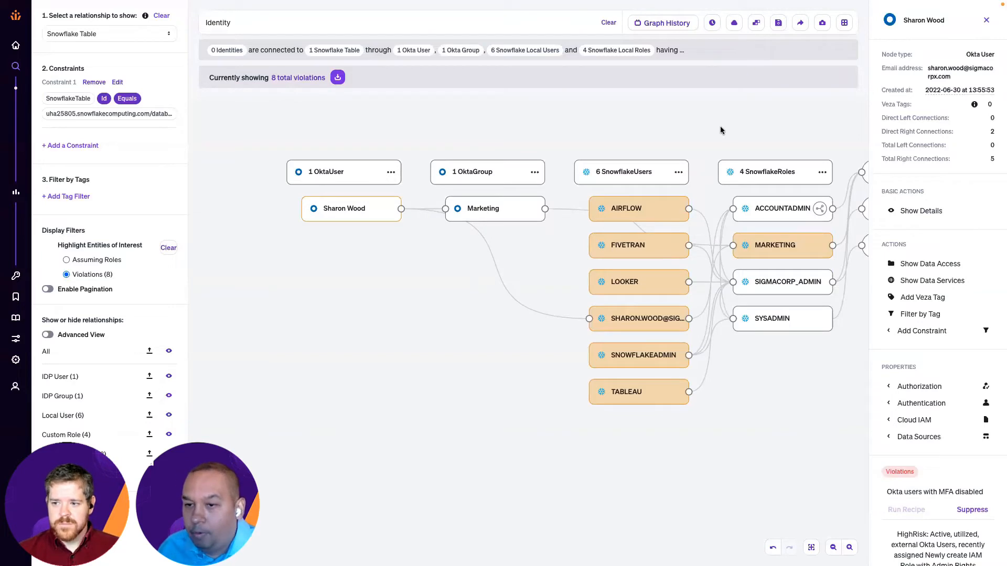
{"action": "left_click", "coordinate": [986, 19]}
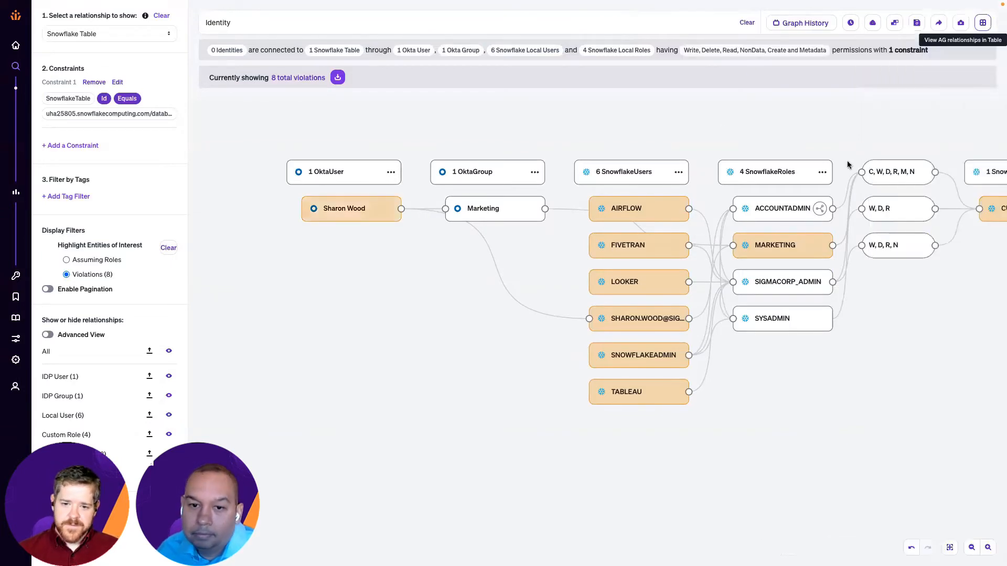
{"action": "mouse_move", "coordinate": [168, 248]}
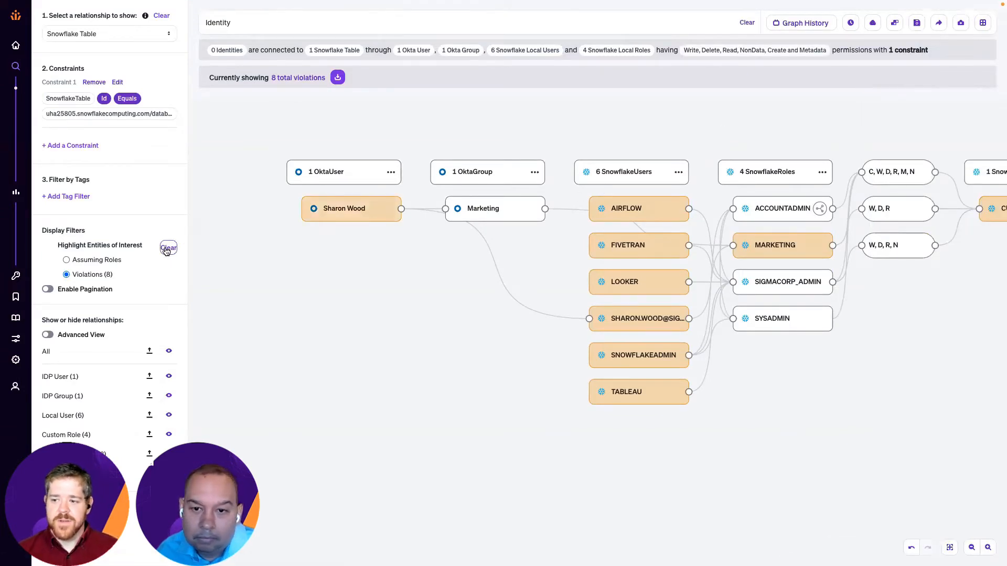
{"action": "left_click", "coordinate": [168, 248]}
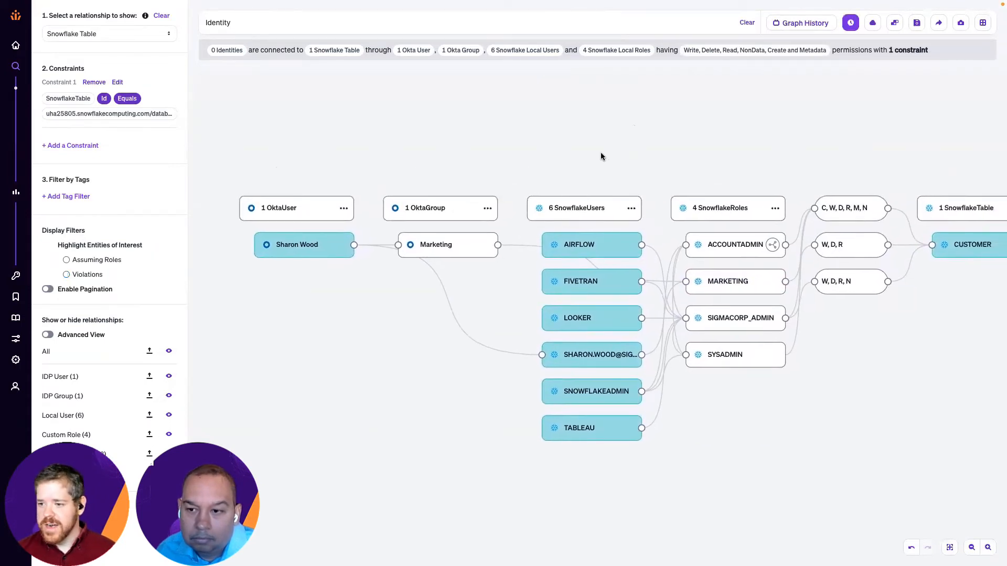
{"action": "mouse_move", "coordinate": [756, 114]}
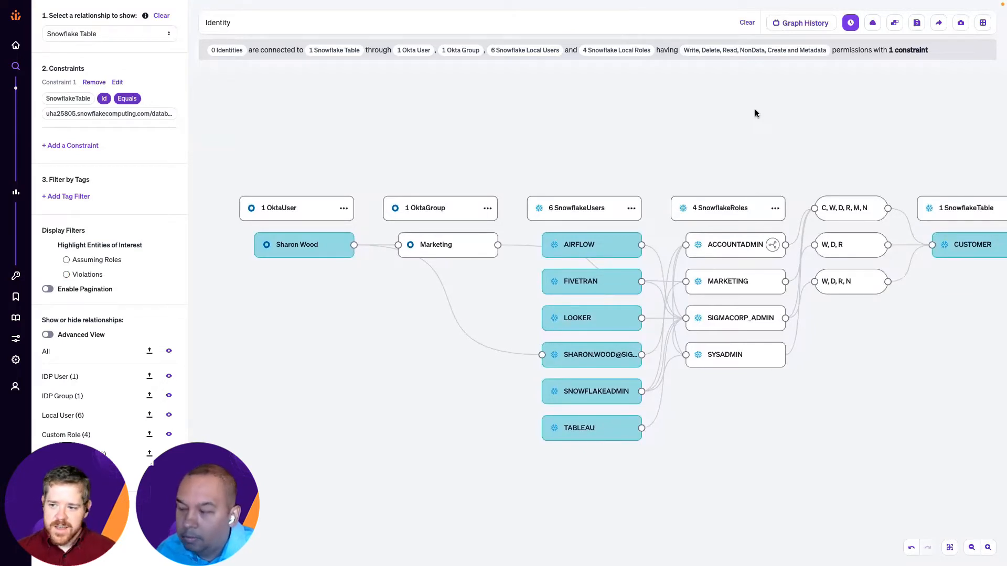
{"action": "mouse_move", "coordinate": [750, 101]}
{"action": "type", "text": "g"}
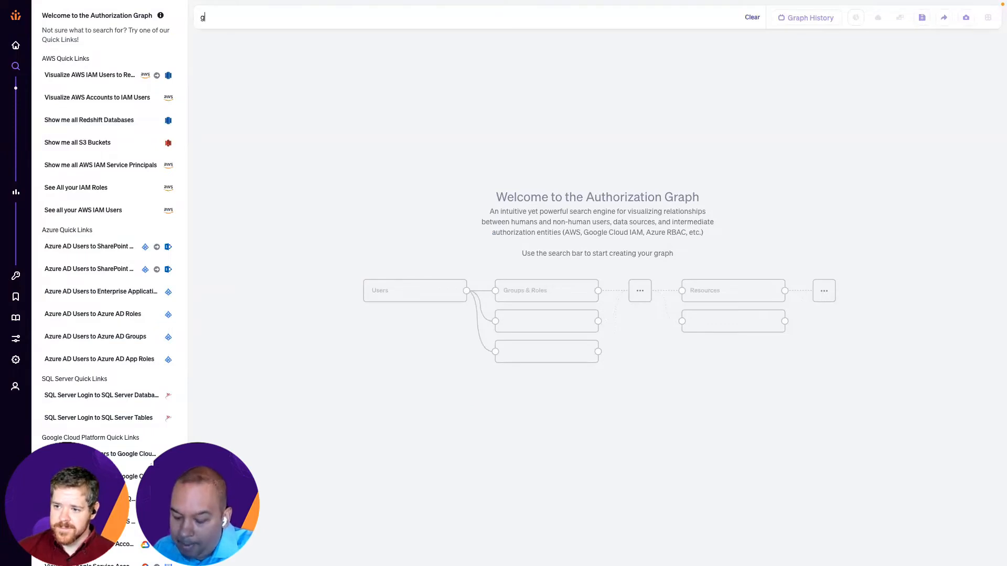
{"action": "type", "text": "ary"}
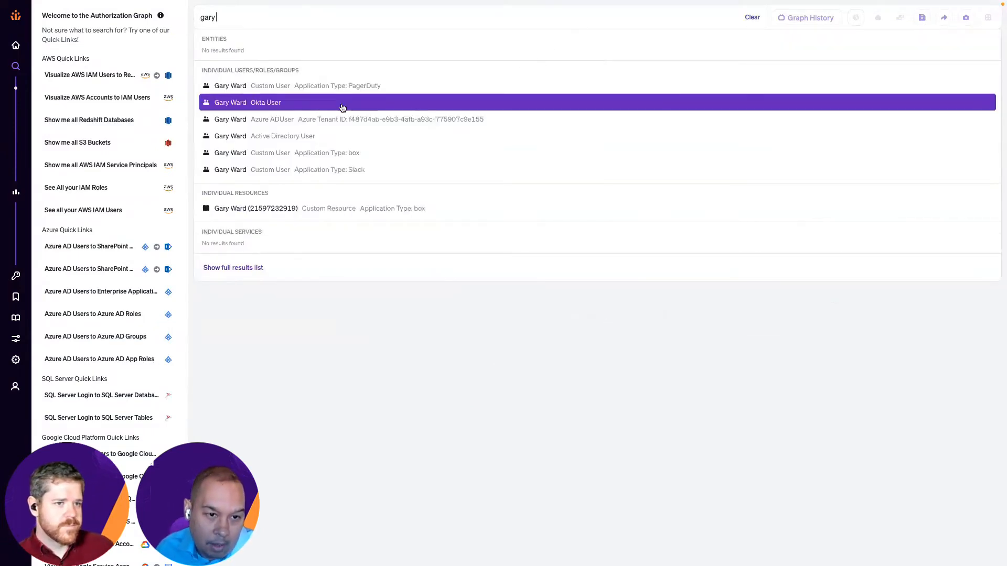
{"action": "mouse_move", "coordinate": [282, 105]}
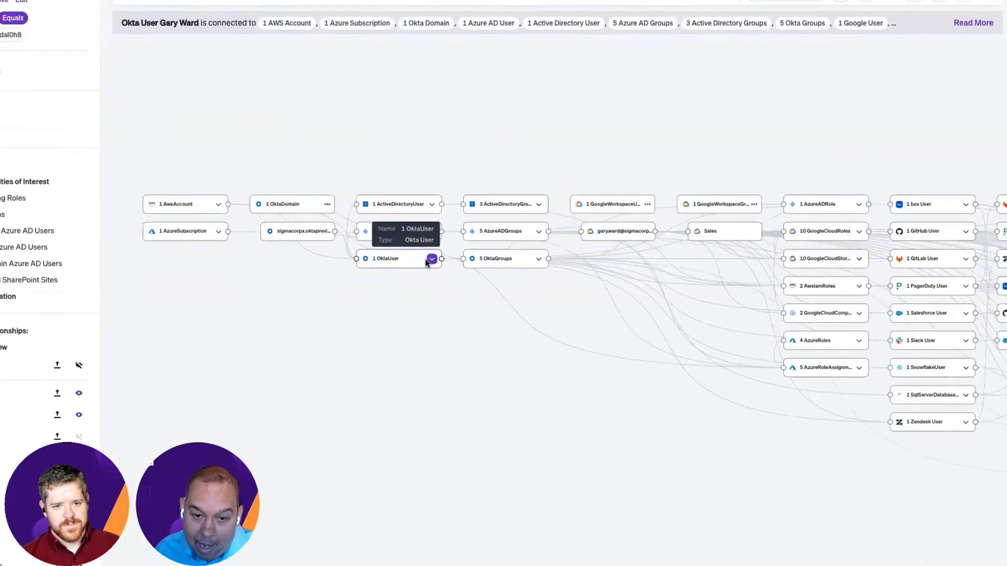
{"action": "left_click", "coordinate": [431, 259]}
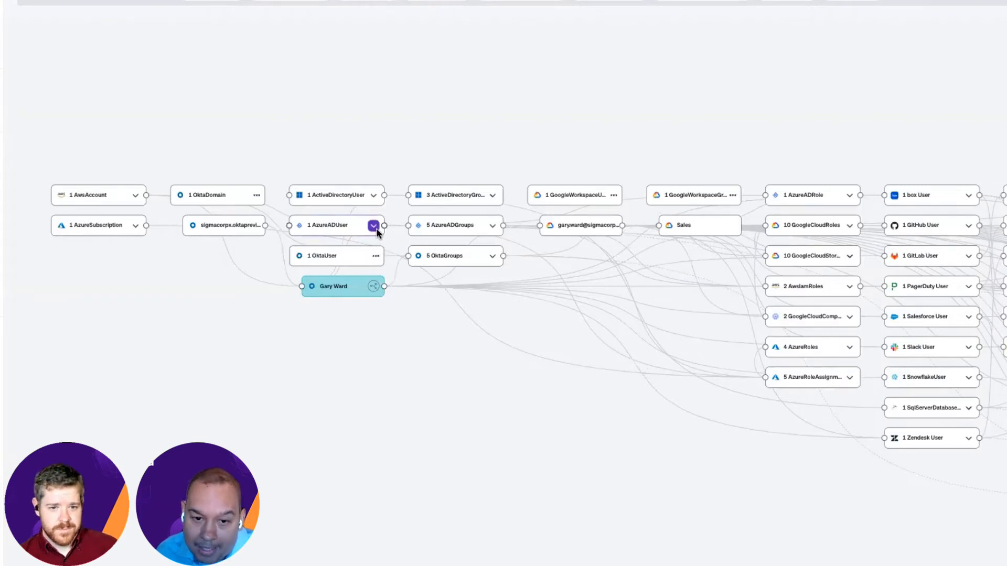
{"action": "left_click", "coordinate": [374, 225]}
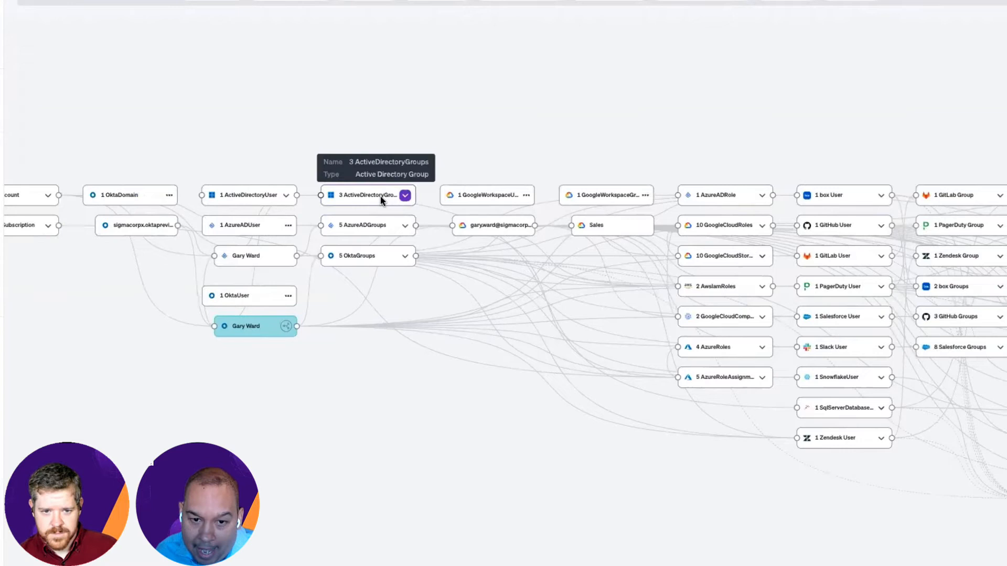
{"action": "mouse_move", "coordinate": [487, 195]}
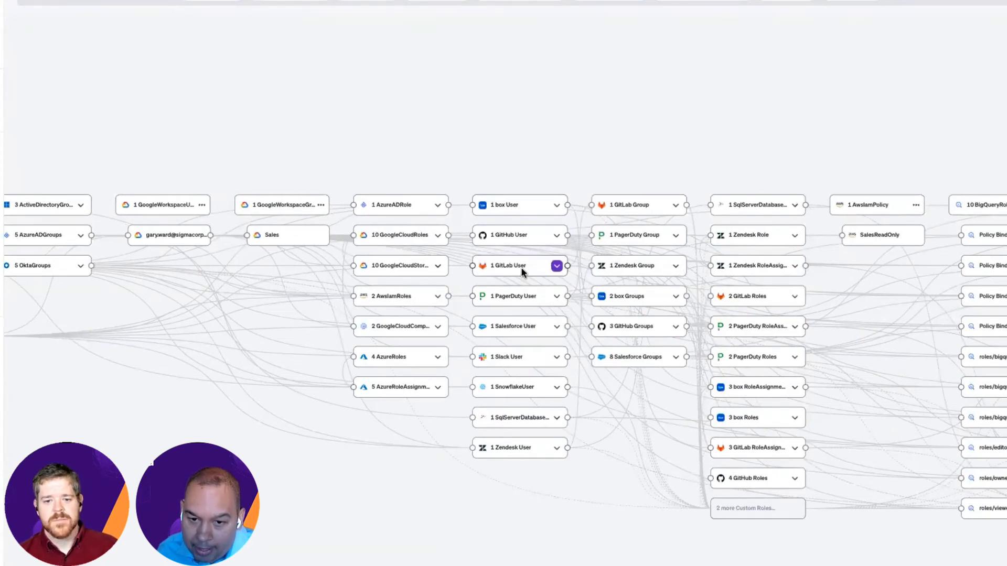
{"action": "mouse_move", "coordinate": [631, 142]}
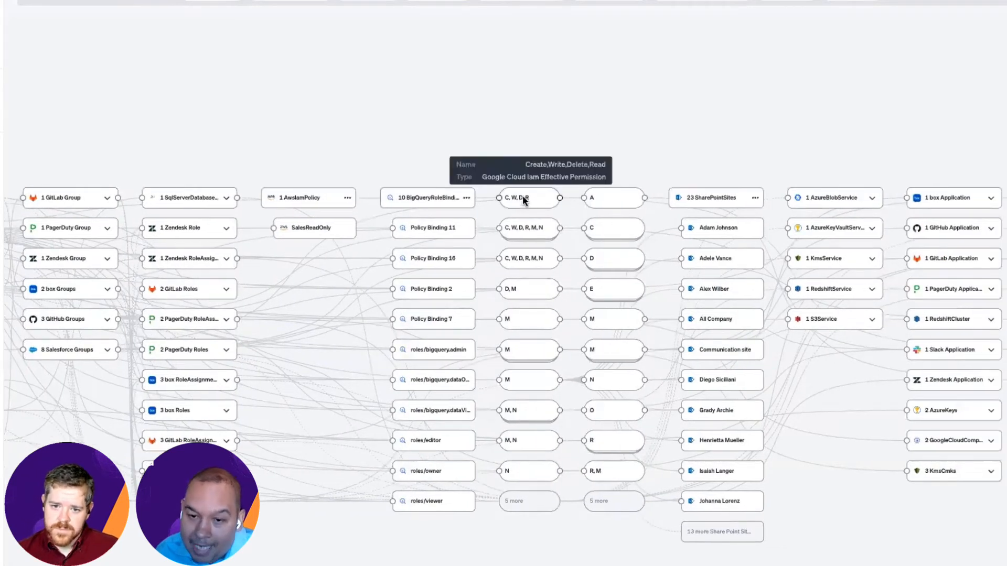
Step: Explain how the Create, Write, Delete, Read effective permission is granted, then close it
{"action": "left_click", "coordinate": [526, 198]}
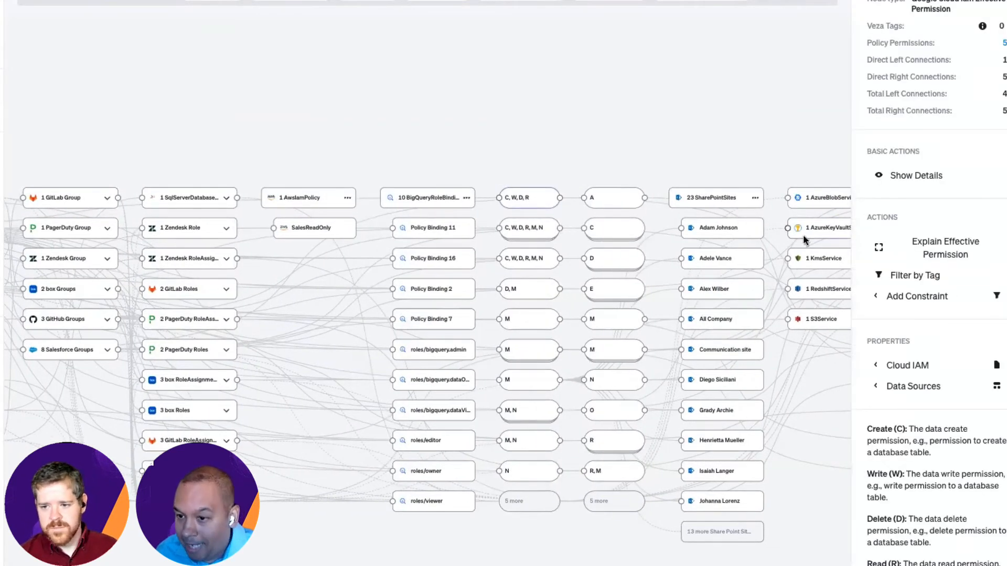
{"action": "left_click", "coordinate": [945, 248]}
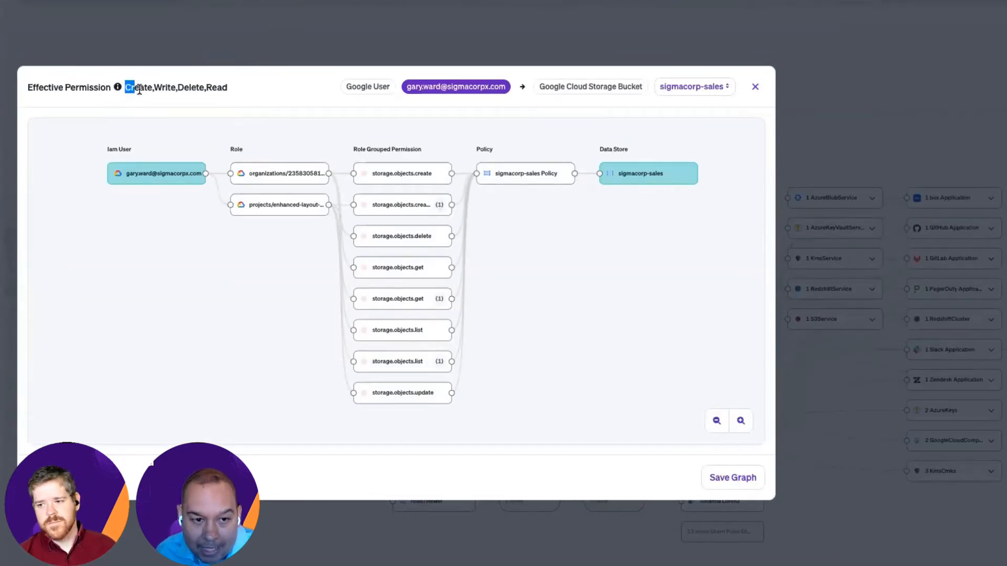
{"action": "double_click", "coordinate": [136, 87]}
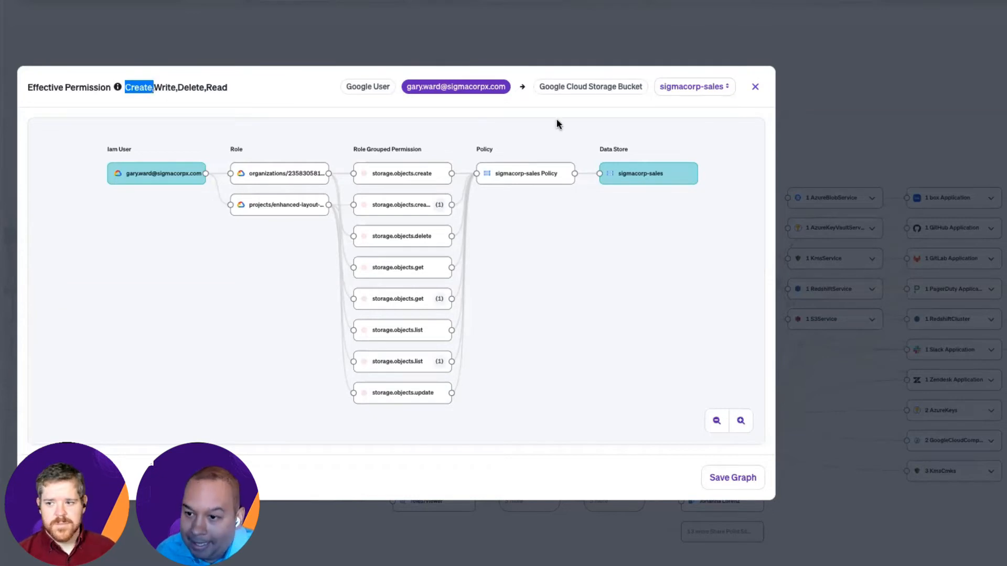
{"action": "left_click", "coordinate": [755, 87]}
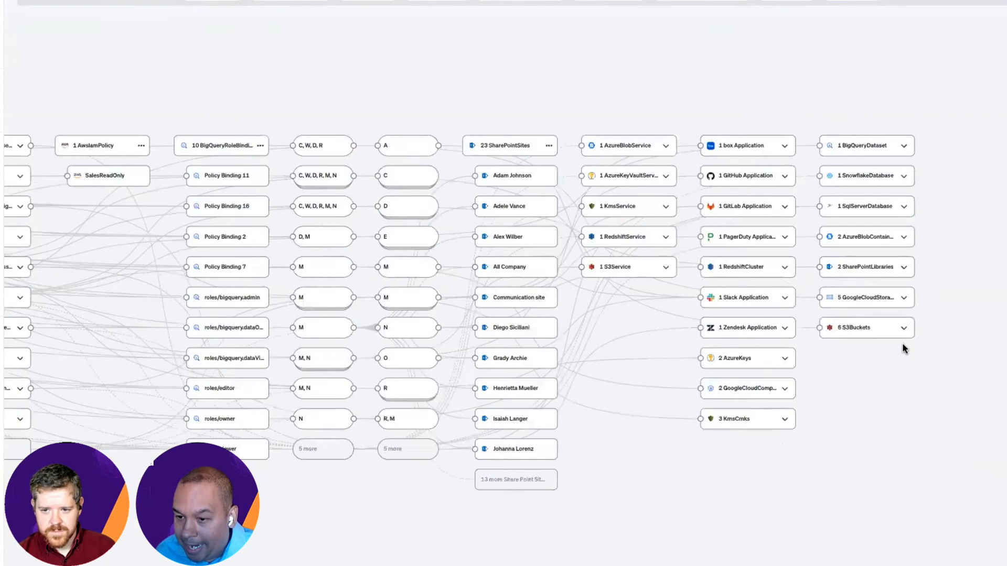
Step: Expand the 6 S3 buckets and lock the user's access path to one bucket
{"action": "left_click", "coordinate": [902, 327]}
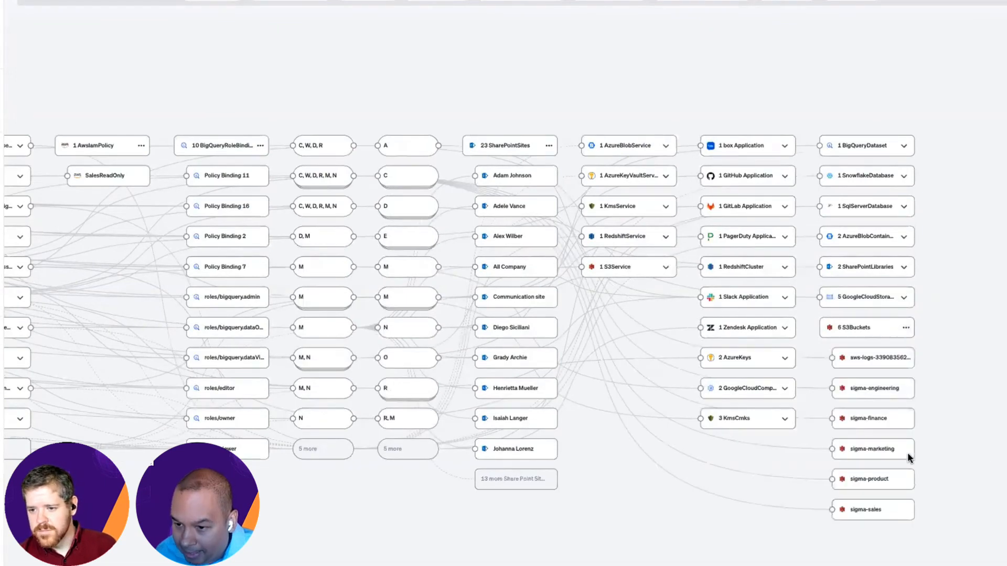
{"action": "left_click", "coordinate": [871, 419]}
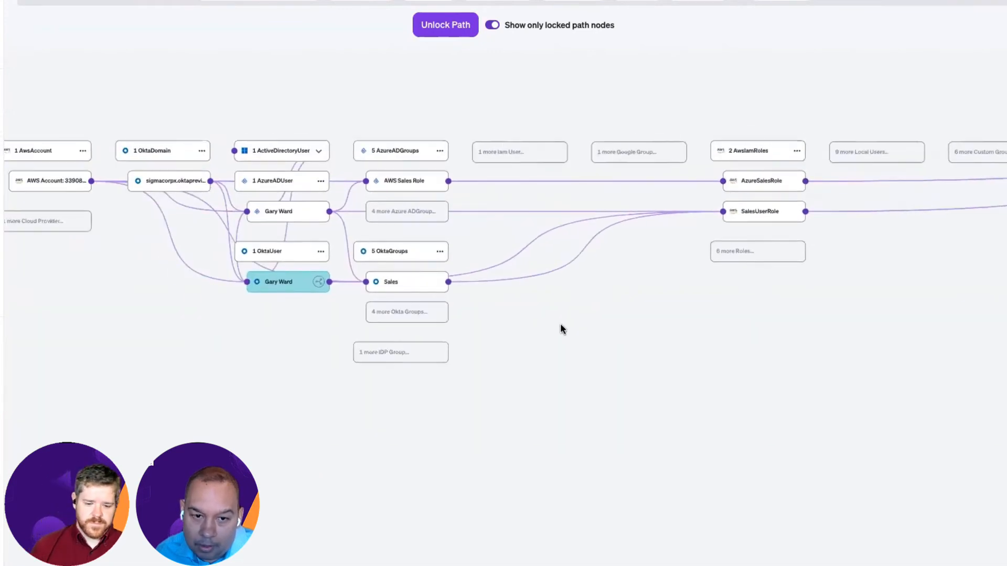
{"action": "mouse_move", "coordinate": [590, 320]}
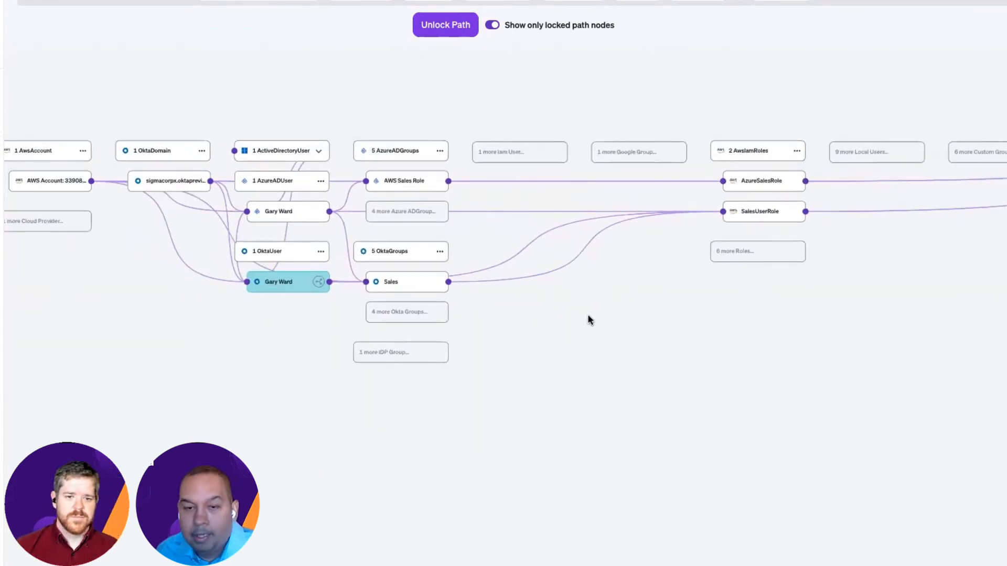
{"action": "mouse_move", "coordinate": [456, 58]}
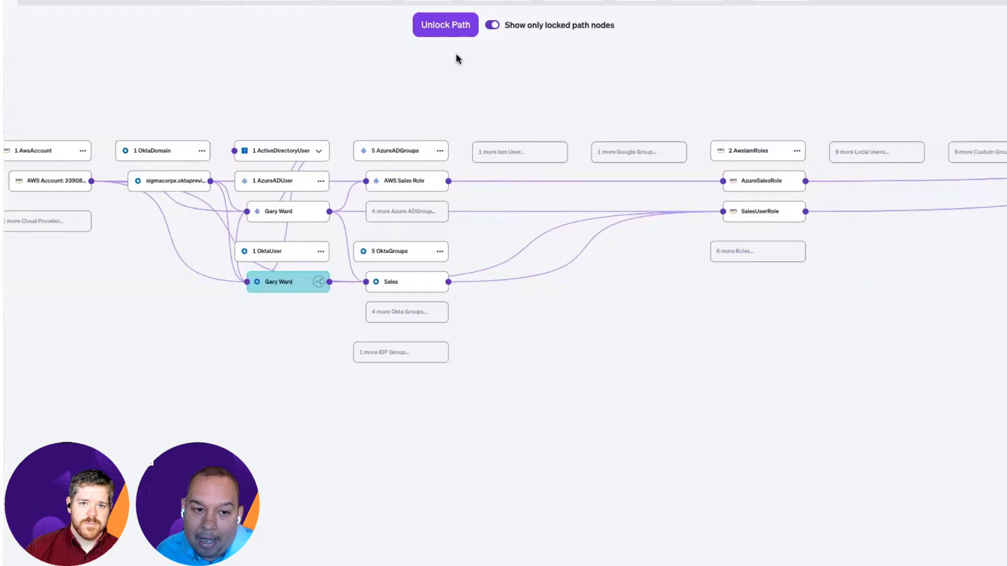
{"action": "mouse_move", "coordinate": [545, 59]}
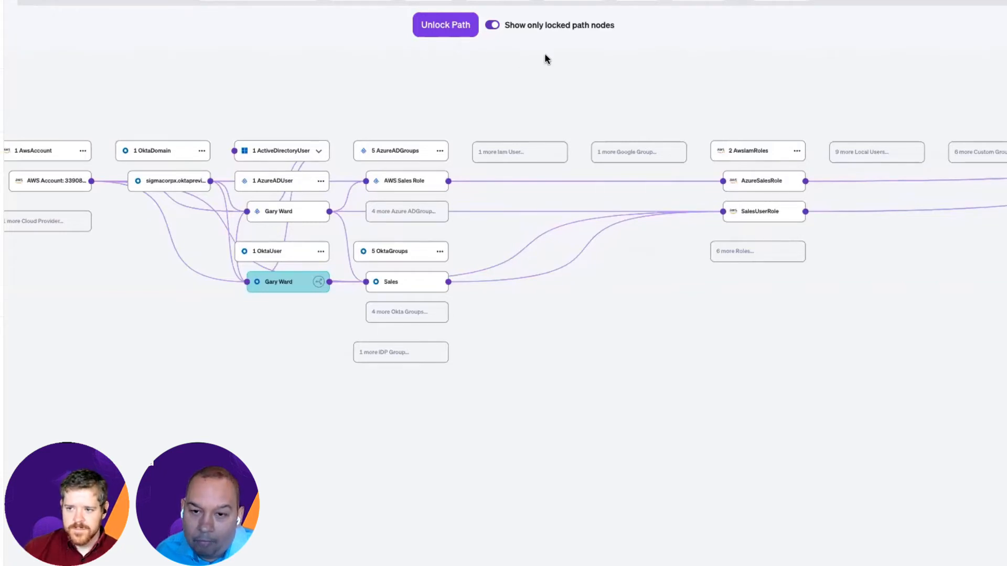
{"action": "mouse_move", "coordinate": [457, 77]}
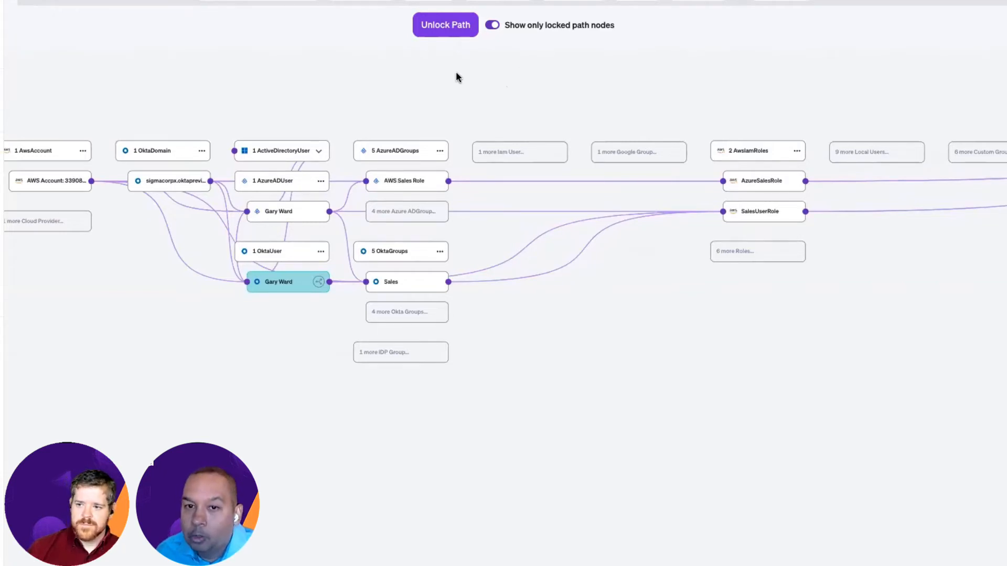
{"action": "mouse_move", "coordinate": [444, 24]}
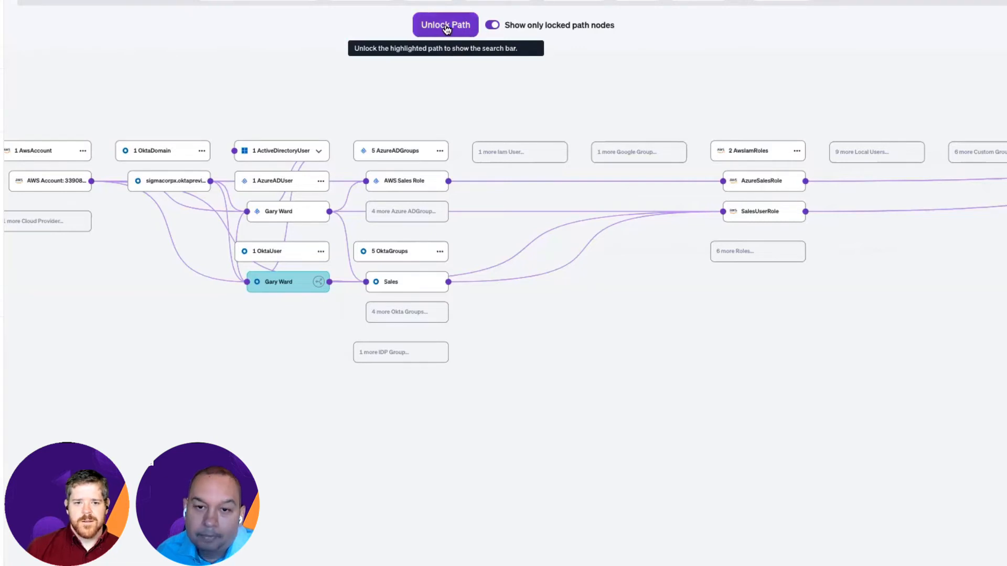
{"action": "left_click", "coordinate": [445, 24]}
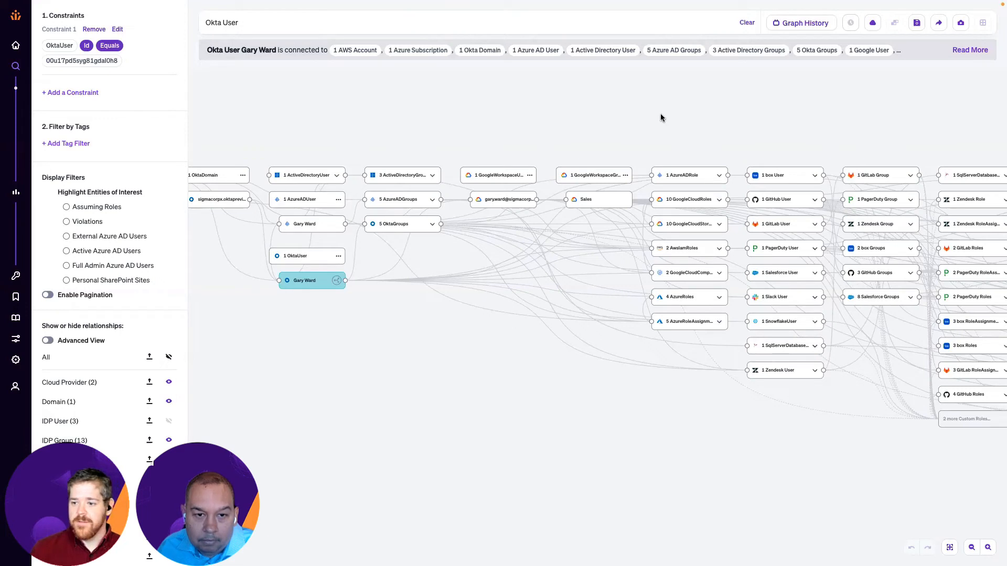
{"action": "mouse_move", "coordinate": [556, 142]}
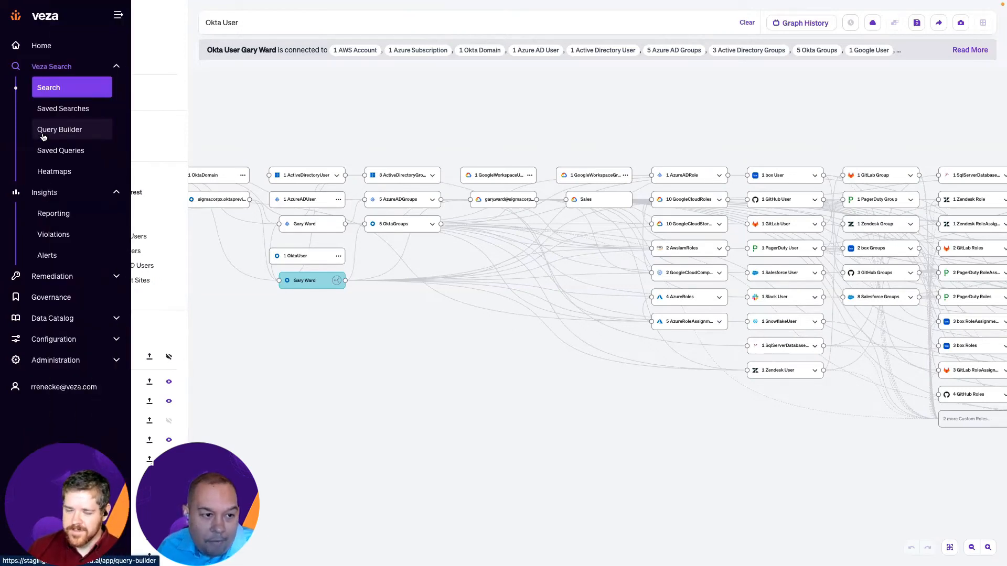
Step: In Query Builder, list Snowflake Local User entities (15 users)
{"action": "left_click", "coordinate": [58, 129]}
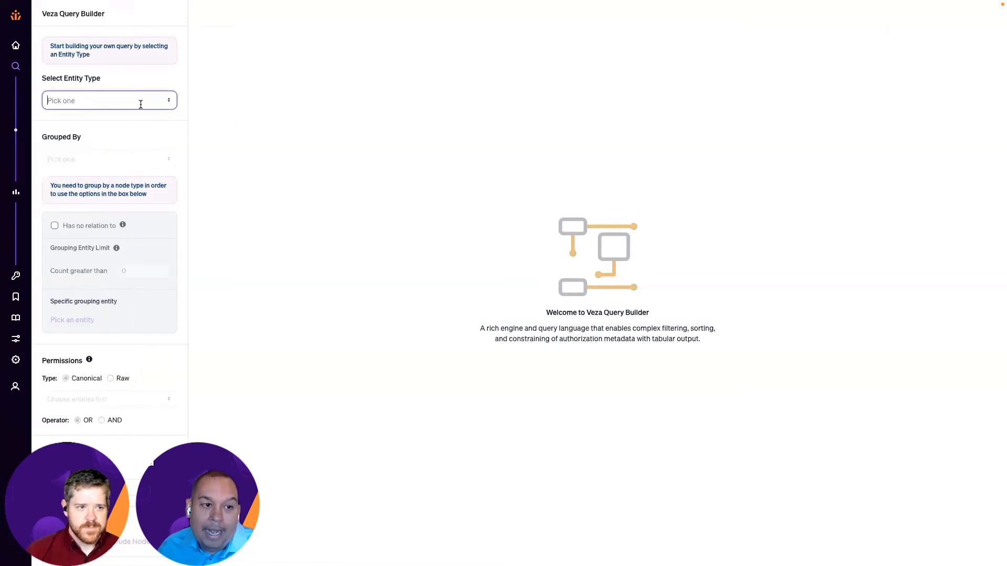
{"action": "type", "text": "sno"}
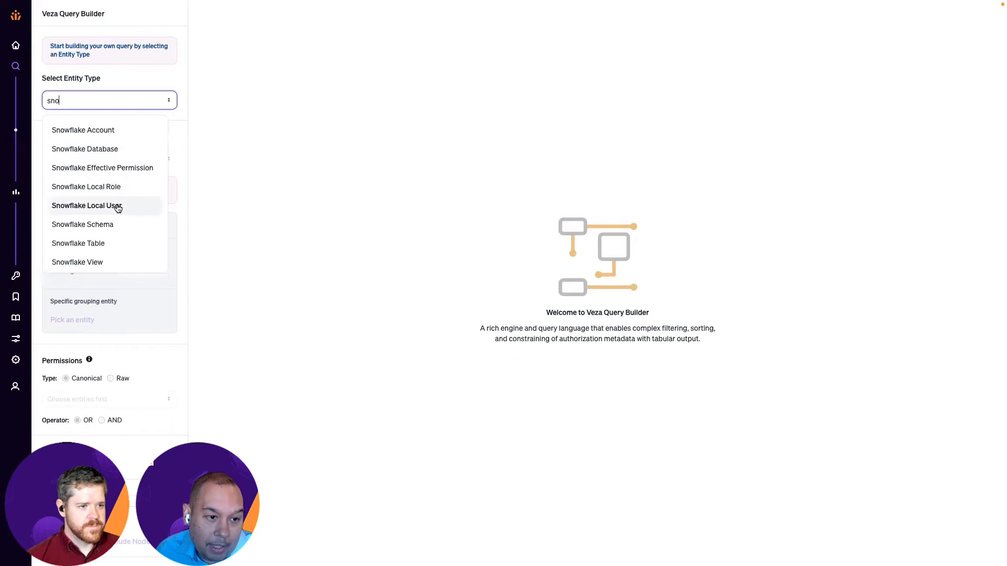
{"action": "left_click", "coordinate": [86, 206]}
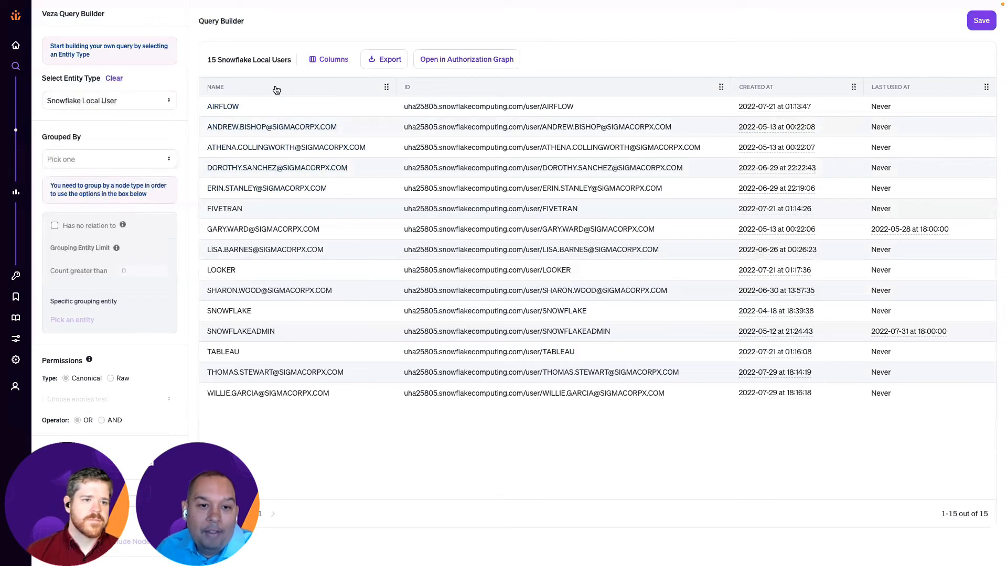
Step: Group the Snowflake local users by Okta User, narrowing to 7
{"action": "left_click", "coordinate": [109, 159]}
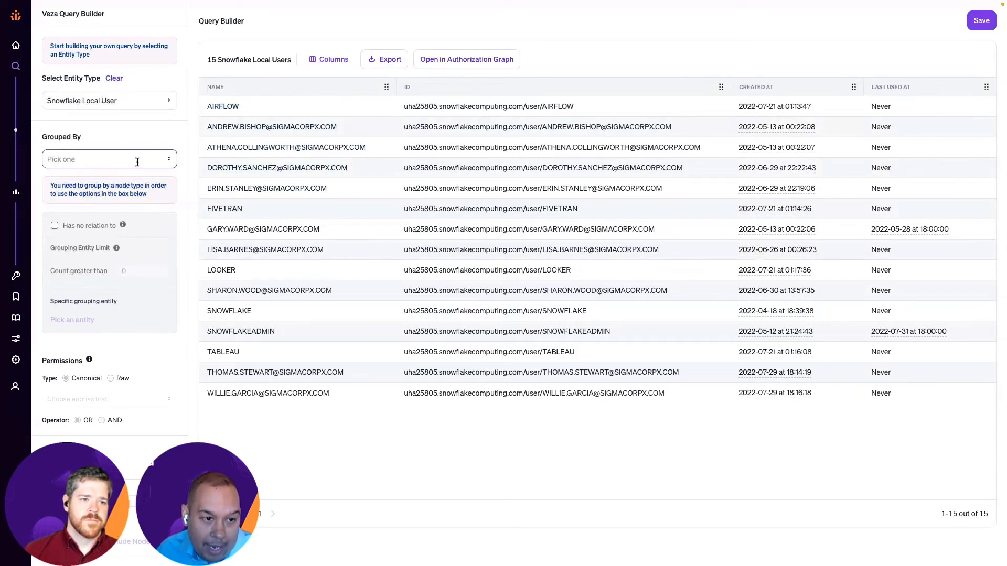
{"action": "type", "text": "ok"}
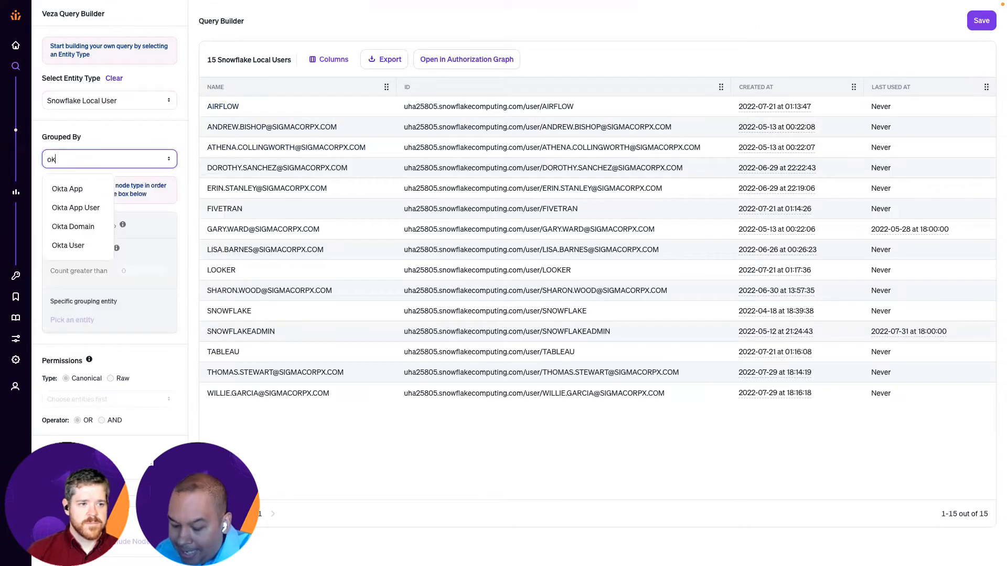
{"action": "type", "text": "ta"}
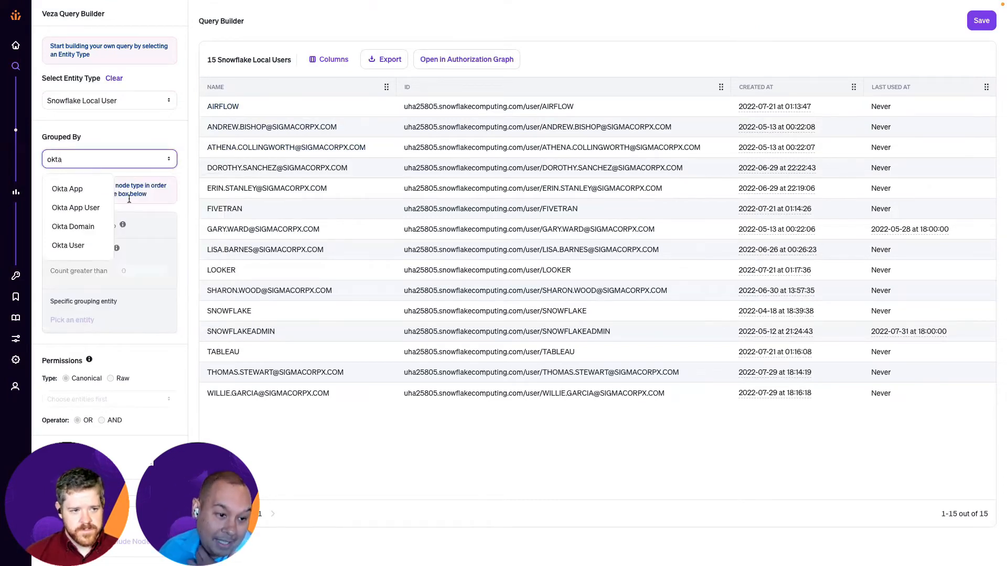
{"action": "mouse_move", "coordinate": [67, 245]}
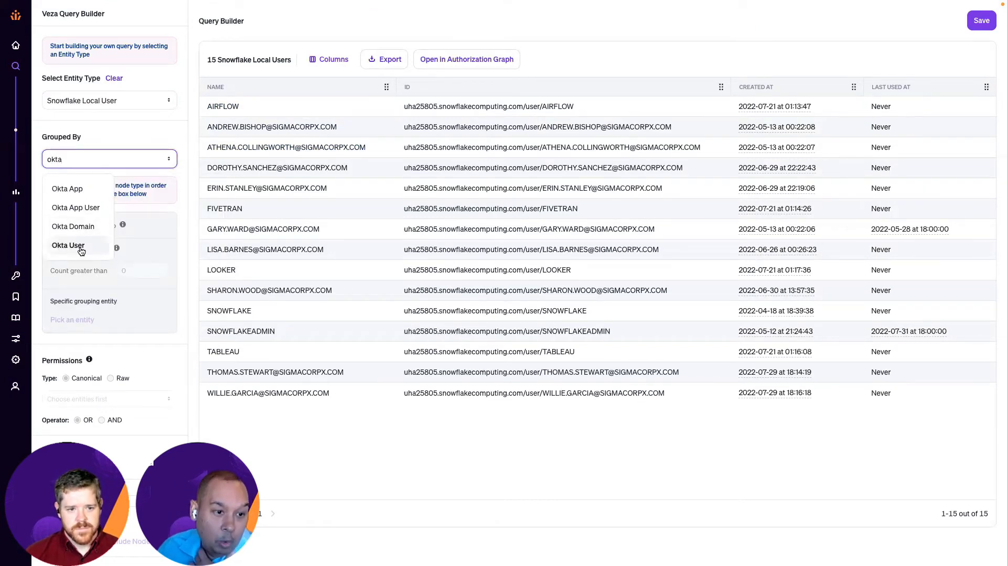
{"action": "left_click", "coordinate": [68, 245]}
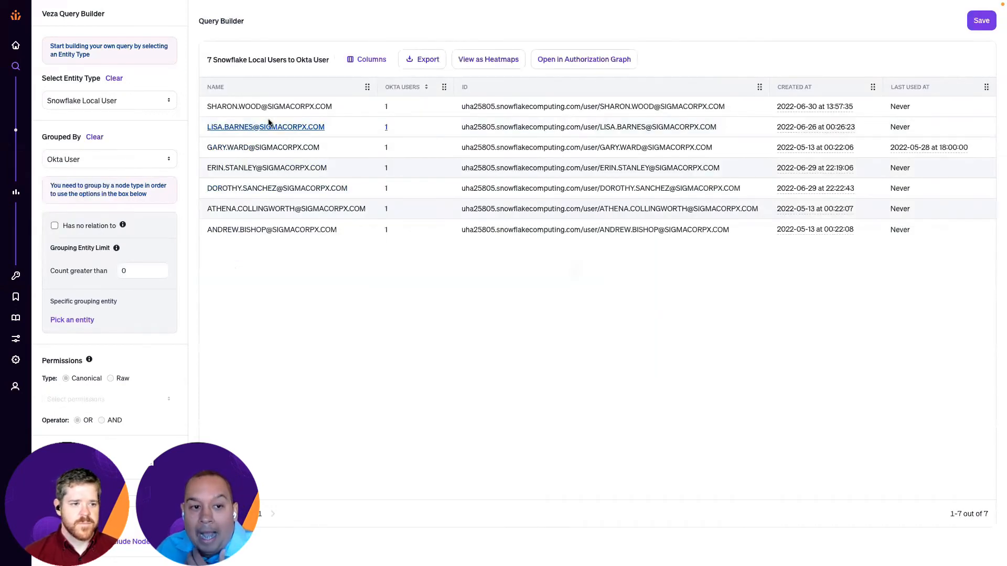
{"action": "mouse_move", "coordinate": [270, 107]}
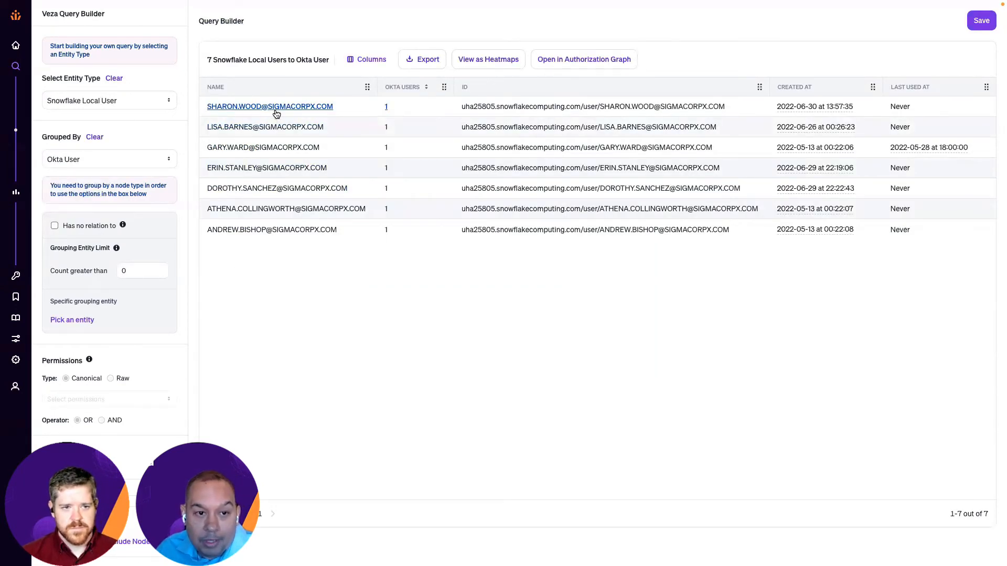
{"action": "mouse_move", "coordinate": [379, 116]}
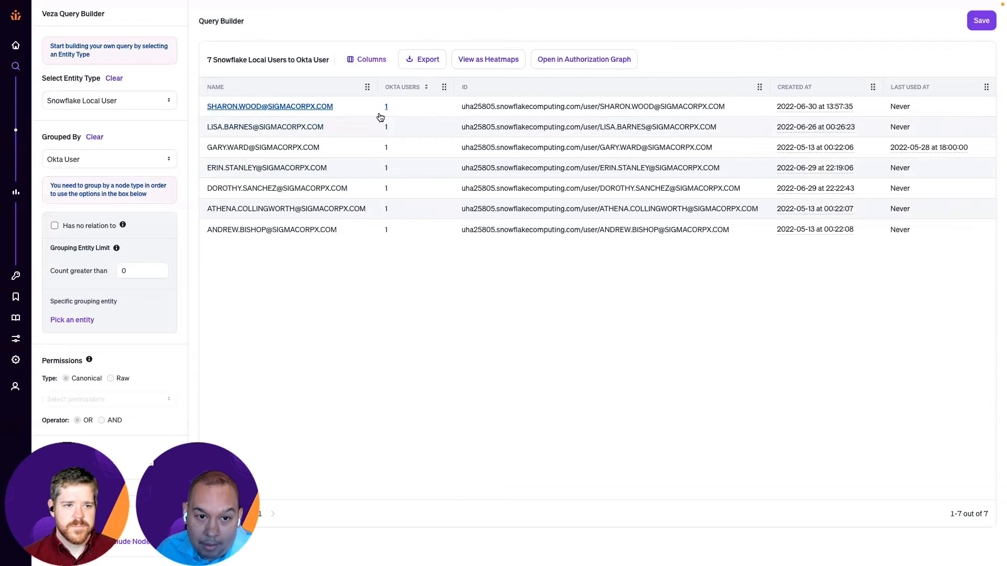
{"action": "mouse_move", "coordinate": [385, 114]}
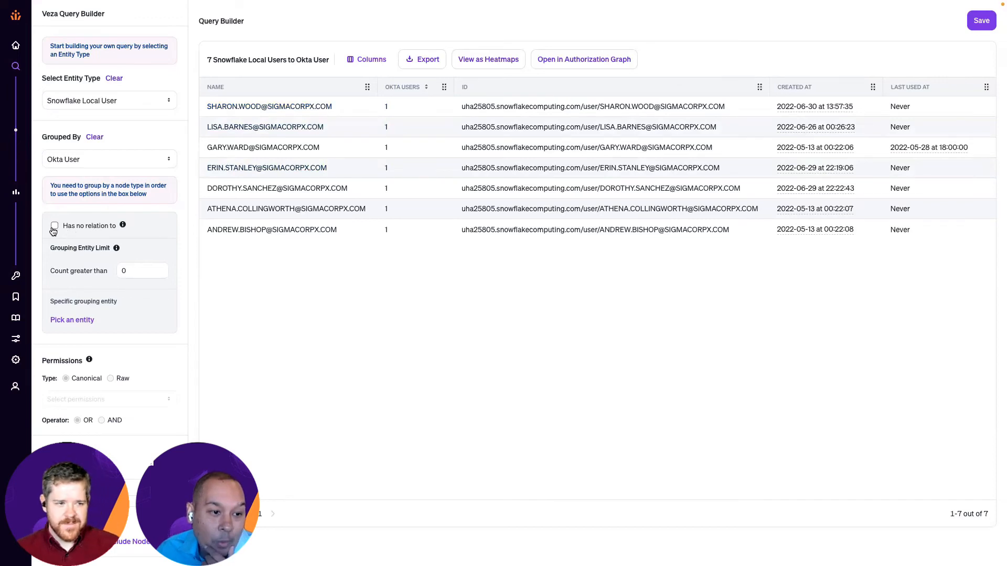
Step: Invert to 'Has no relation to' Okta User, listing the 8 unlinked local users
{"action": "left_click", "coordinate": [55, 225]}
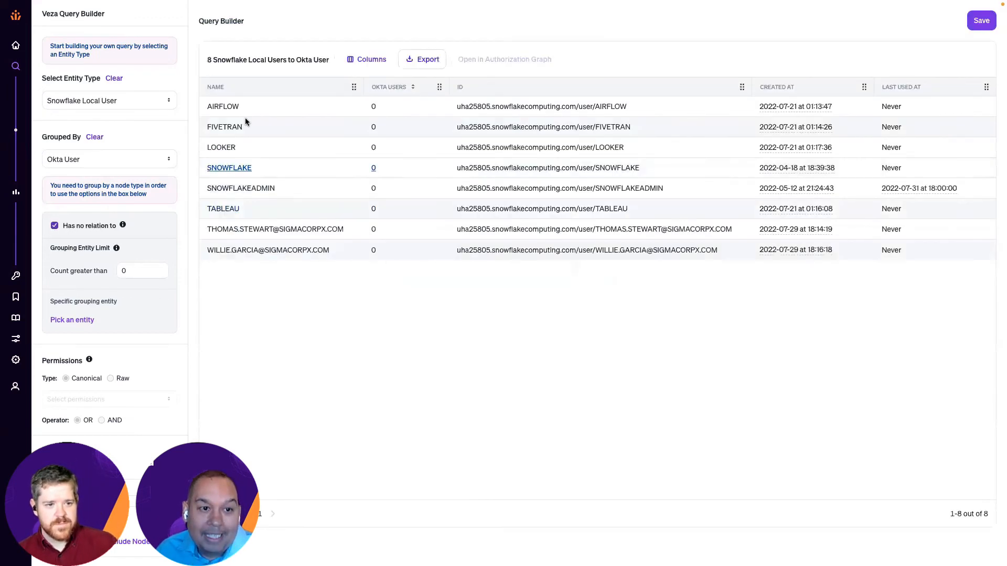
{"action": "mouse_move", "coordinate": [401, 108]}
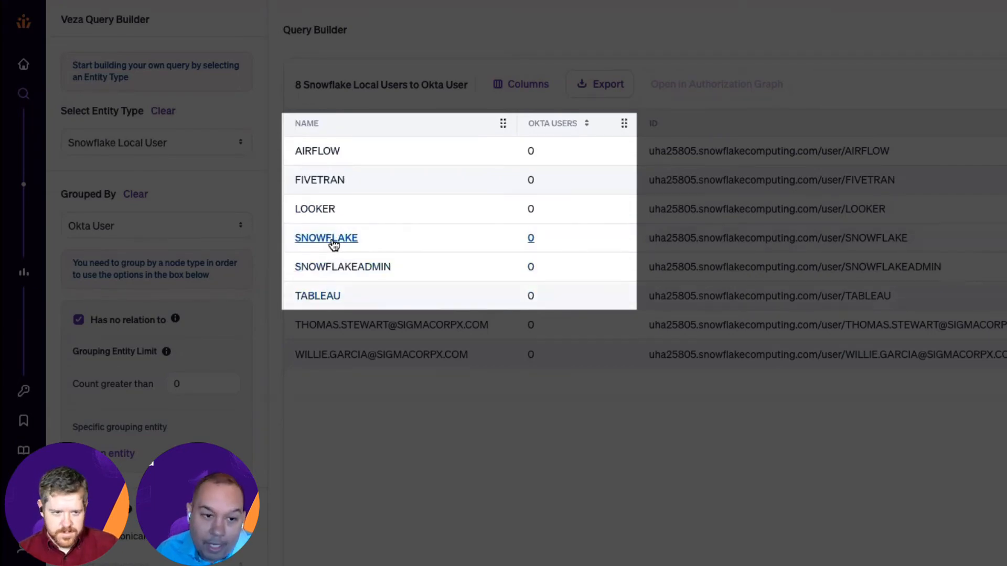
{"action": "mouse_move", "coordinate": [350, 324]}
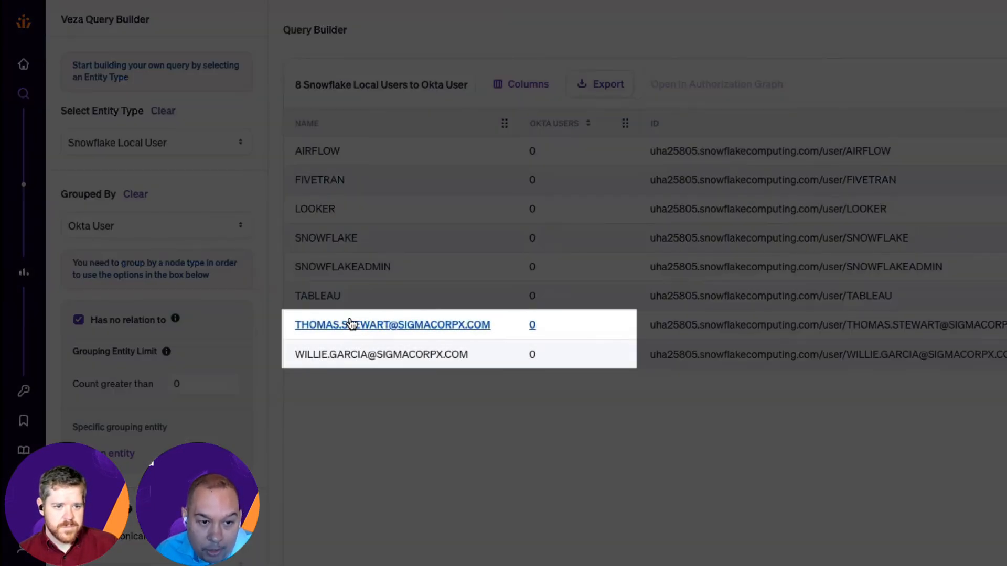
{"action": "mouse_move", "coordinate": [456, 328]}
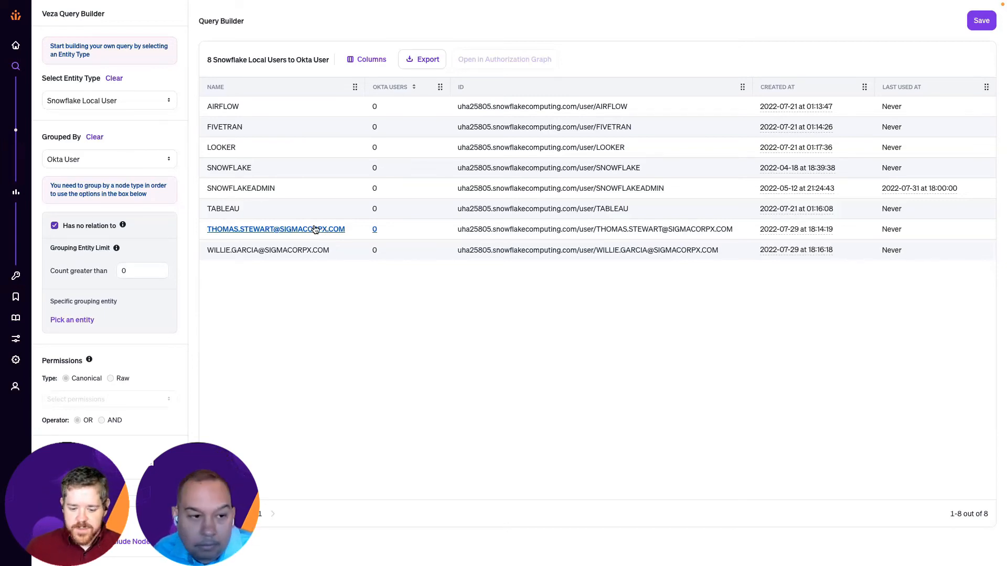
{"action": "mouse_move", "coordinate": [316, 213]}
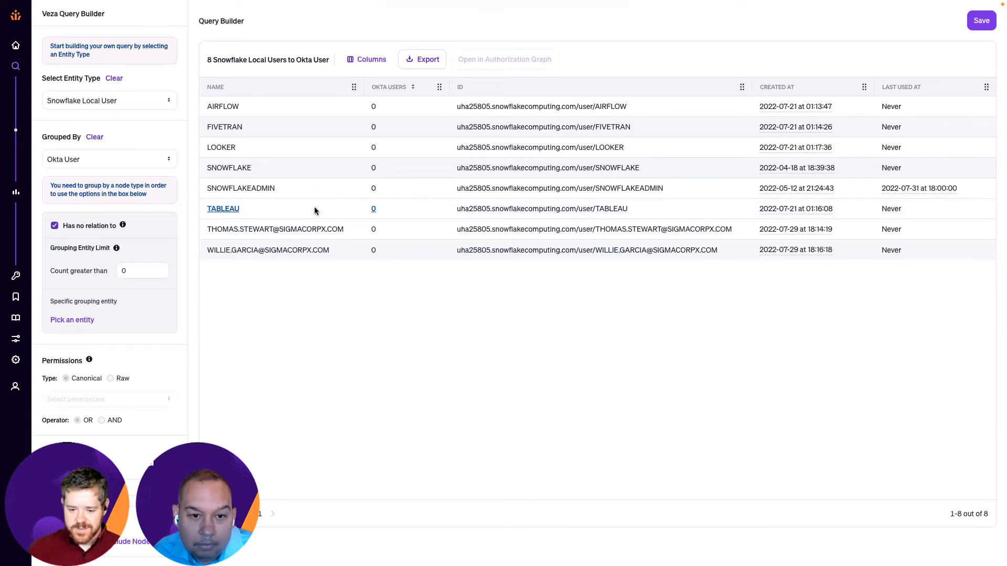
{"action": "left_click", "coordinate": [15, 191]}
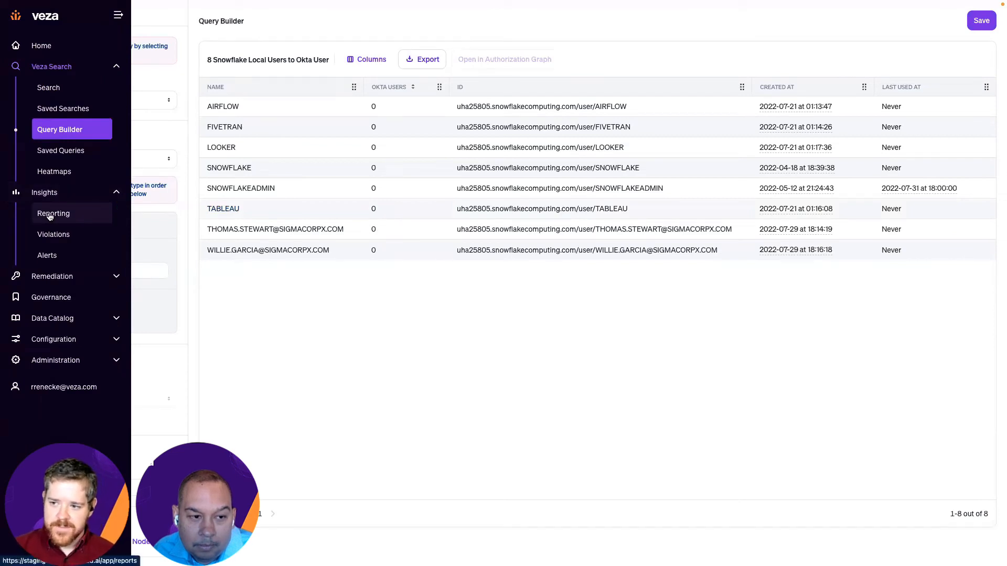
Step: Go to Insights > Reporting and load the Okta Analysis report under Identity Ownership
{"action": "left_click", "coordinate": [53, 213]}
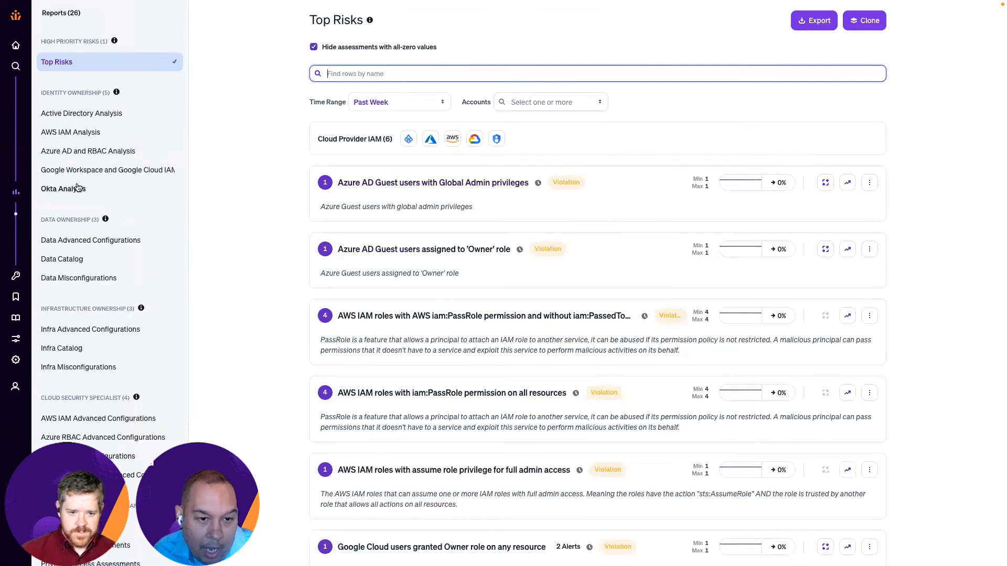
{"action": "mouse_move", "coordinate": [76, 191]}
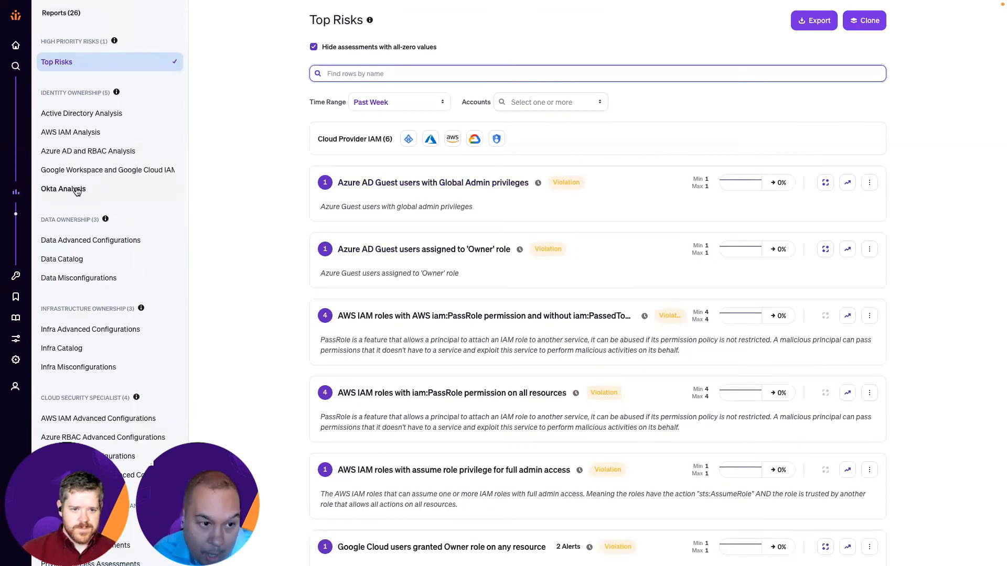
{"action": "left_click", "coordinate": [62, 188]}
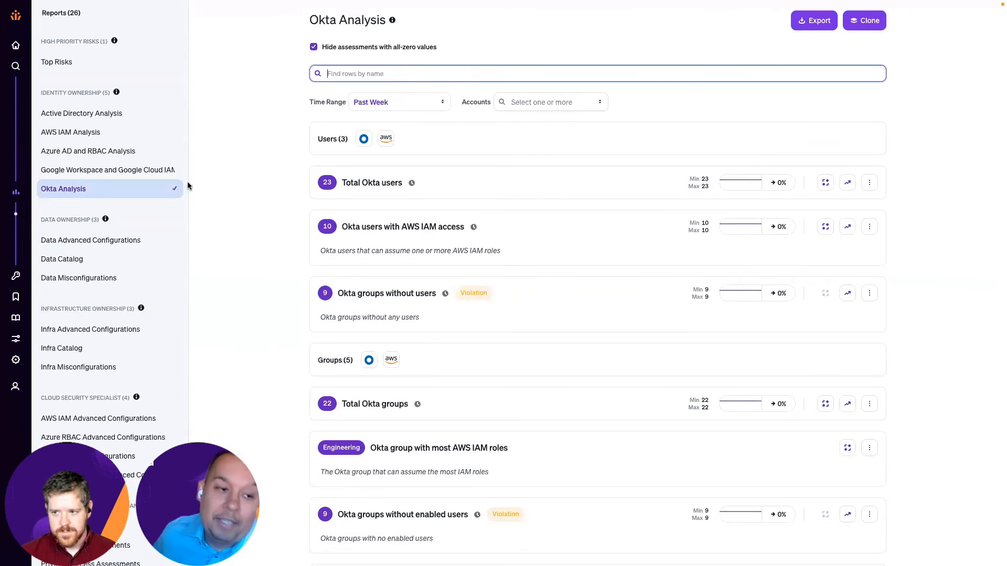
{"action": "mouse_move", "coordinate": [383, 219]}
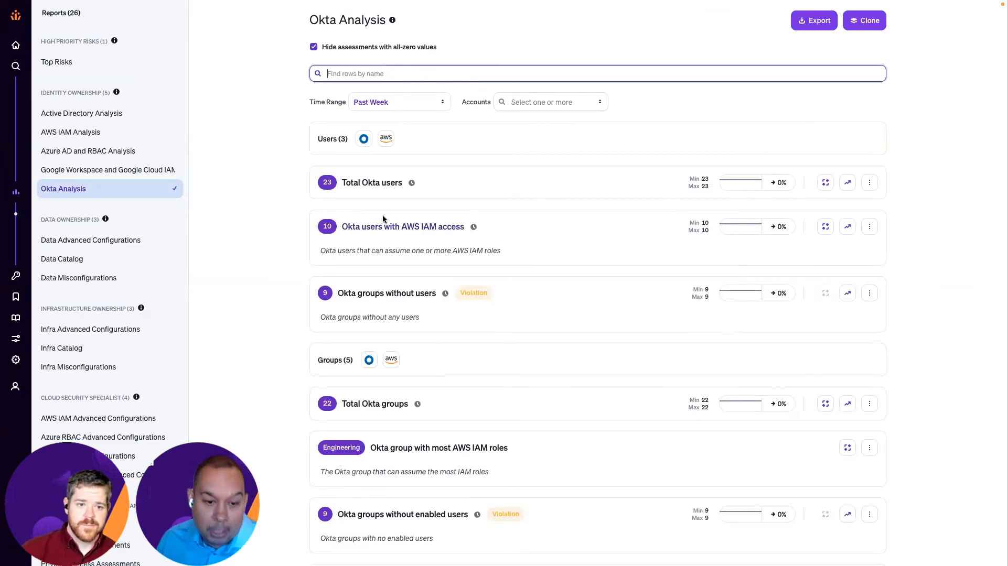
Step: View the past-month trend chart for Okta users with Redshift drop privileges, then dismiss it
{"action": "scroll", "scroll_direction": "down", "scroll_amount": 3}
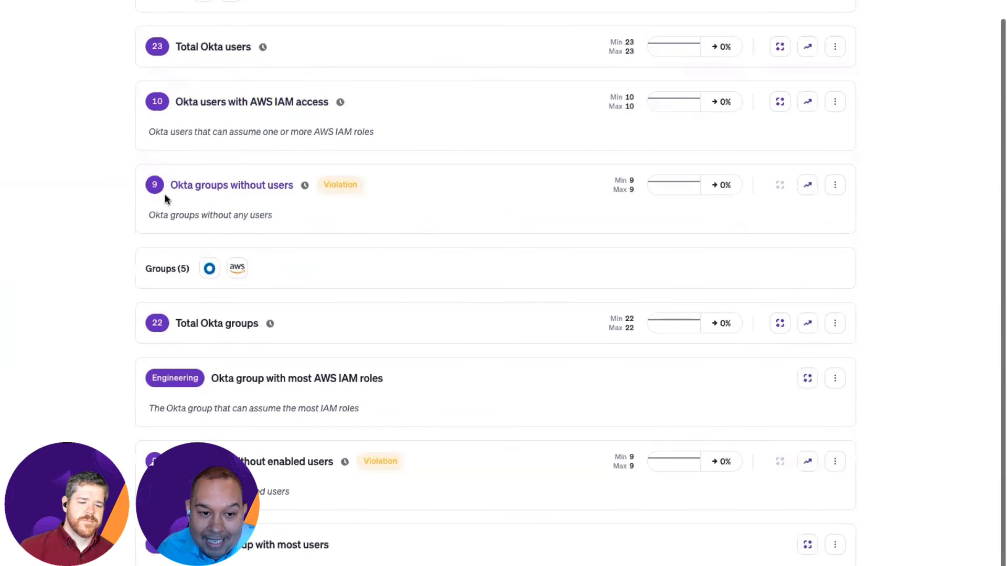
{"action": "mouse_move", "coordinate": [241, 190]}
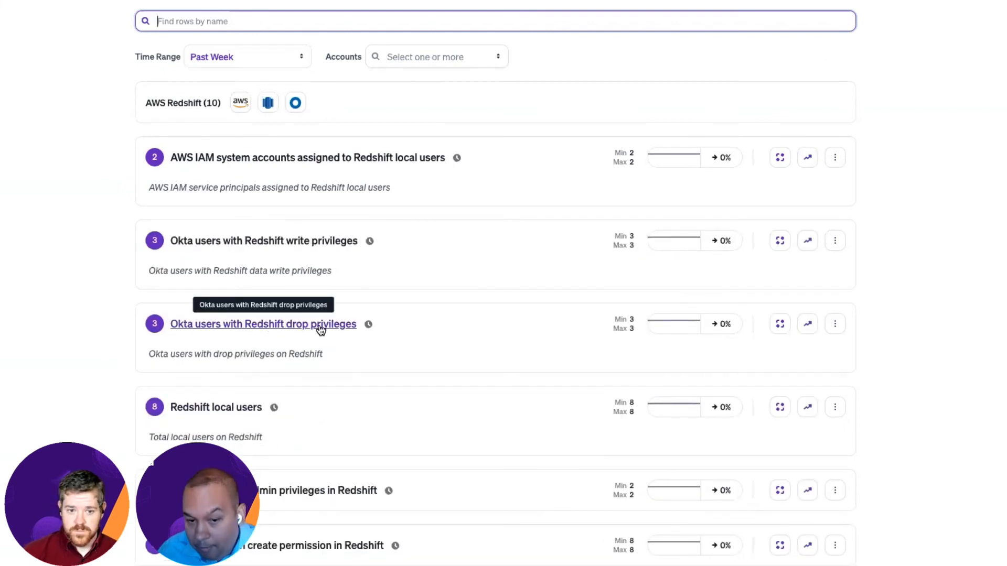
{"action": "mouse_move", "coordinate": [151, 332]}
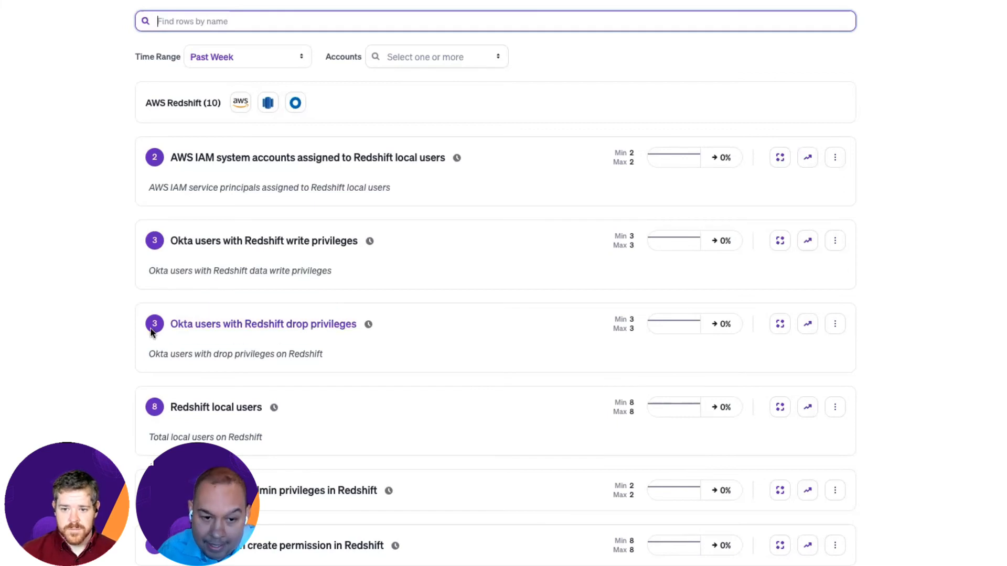
{"action": "mouse_move", "coordinate": [807, 324]}
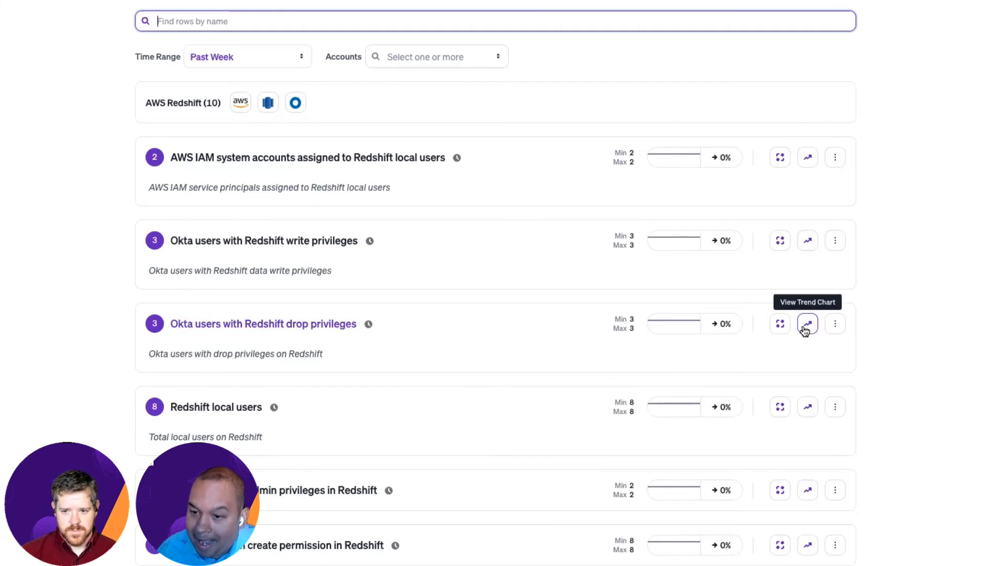
{"action": "left_click", "coordinate": [806, 324]}
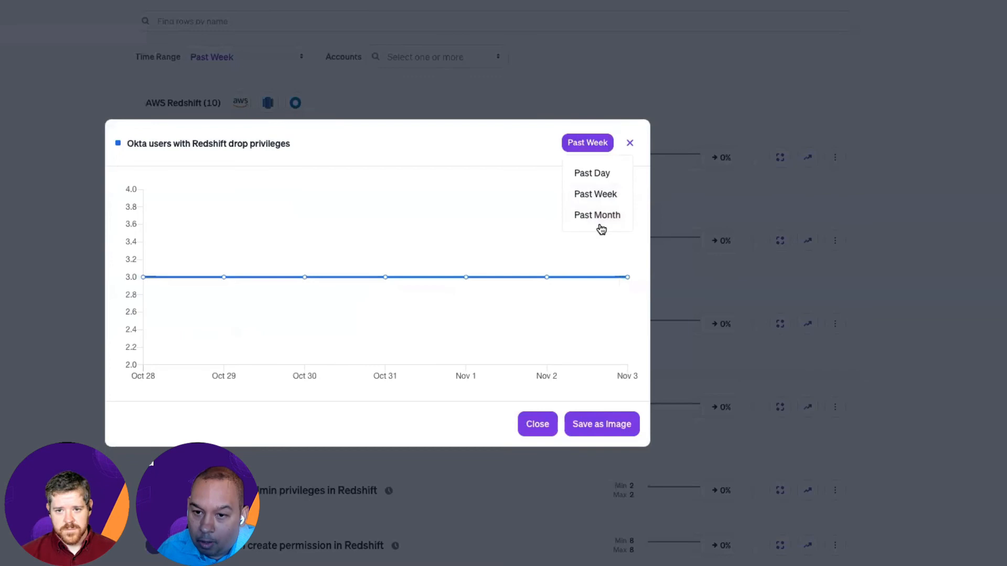
{"action": "left_click", "coordinate": [596, 214]}
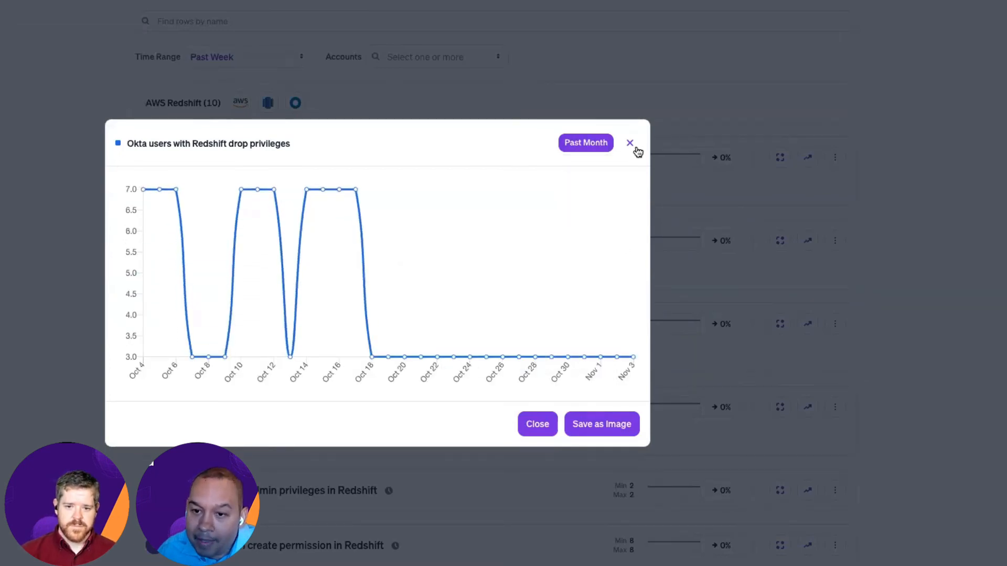
{"action": "left_click", "coordinate": [629, 142]}
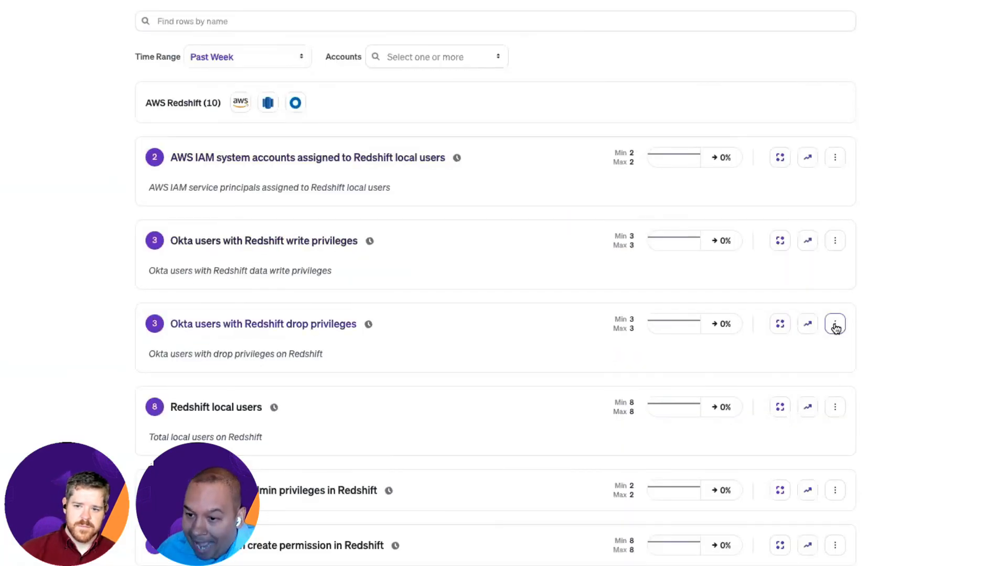
Step: Add an alert rule on Redshift drop privileges with an increase threshold of 1 Occurrences
{"action": "left_click", "coordinate": [835, 324]}
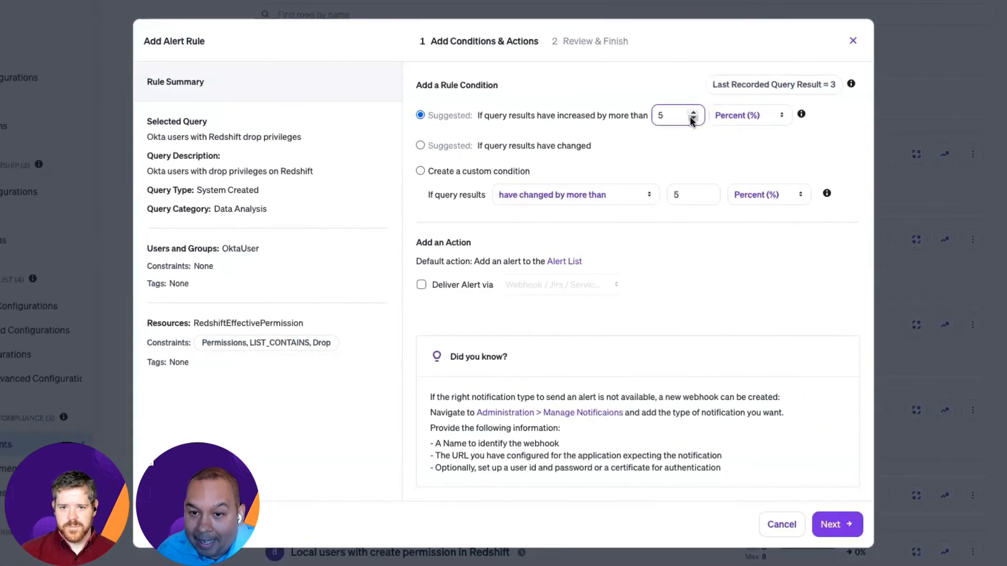
{"action": "left_click", "coordinate": [693, 119]}
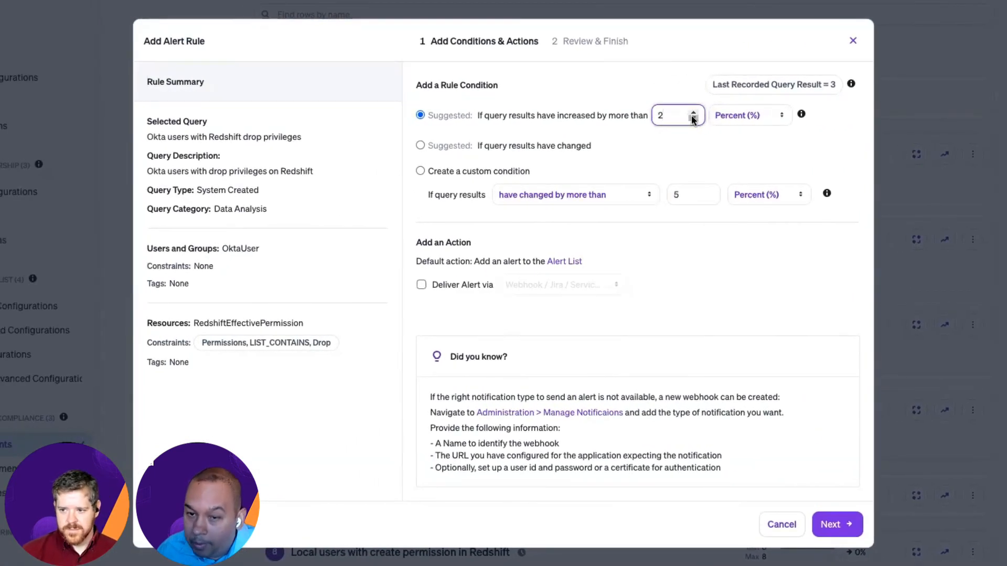
{"action": "left_click", "coordinate": [747, 116]}
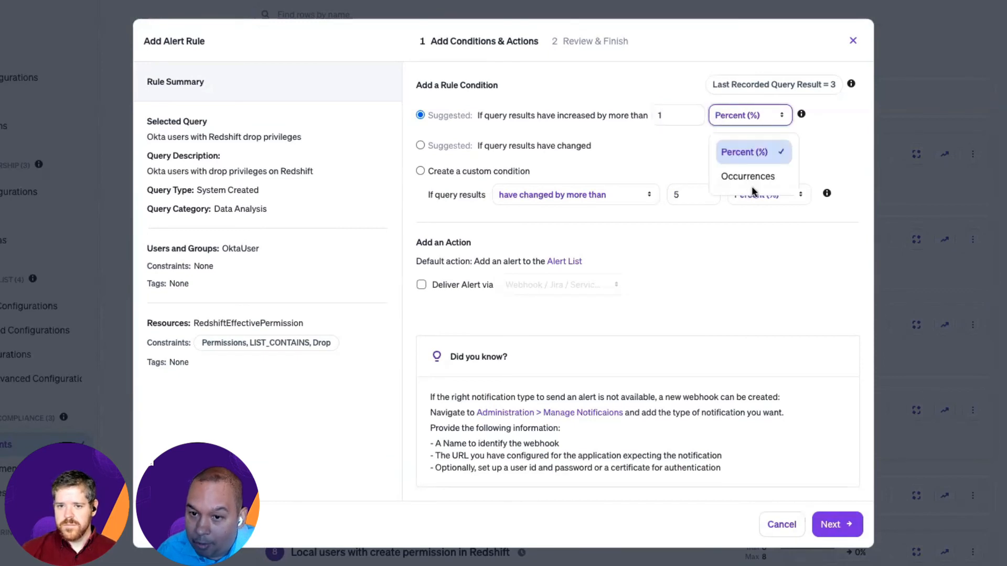
{"action": "left_click", "coordinate": [747, 176]}
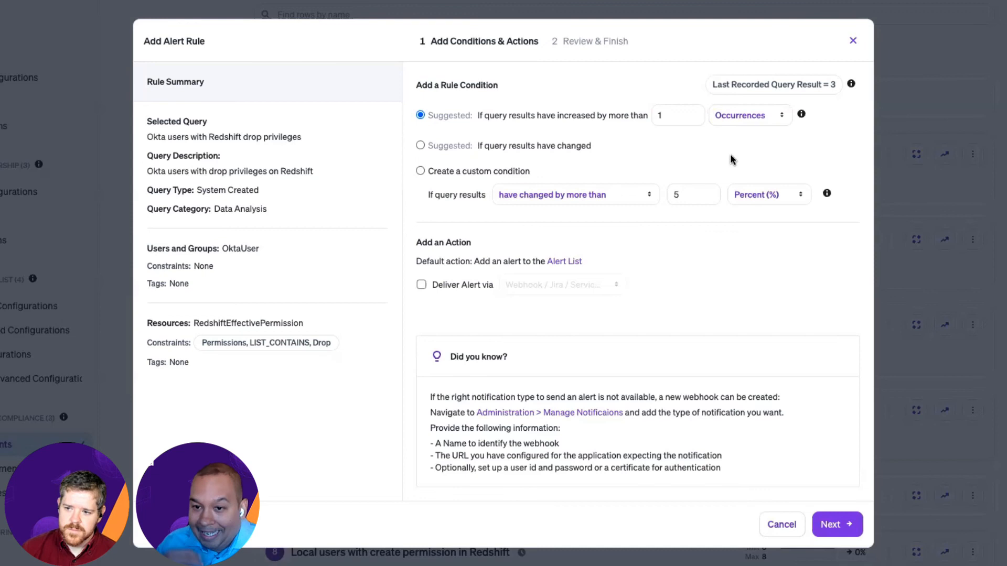
{"action": "mouse_move", "coordinate": [420, 290]}
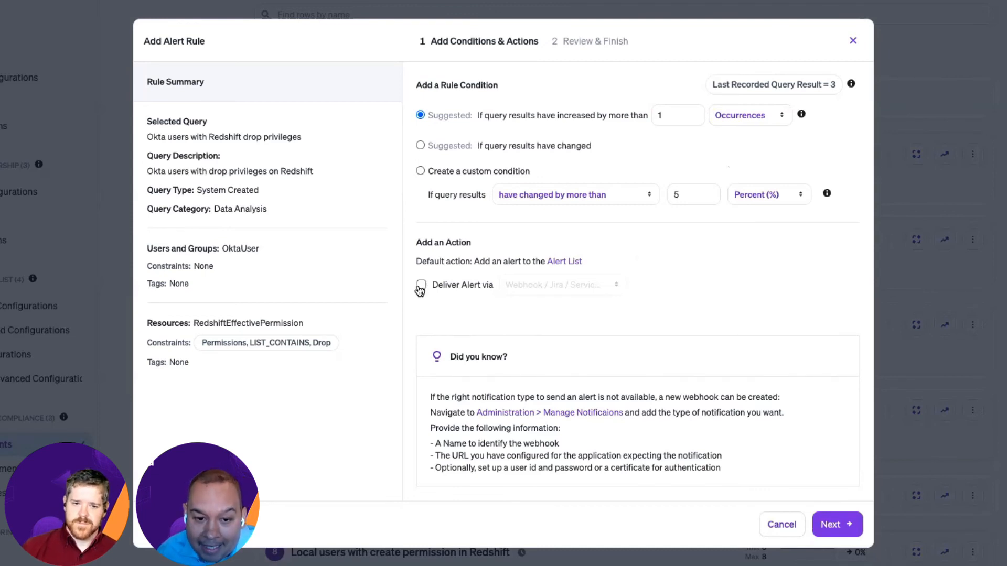
Step: Enable Deliver Alert via and route the alert to Okta Workflows
{"action": "left_click", "coordinate": [421, 284]}
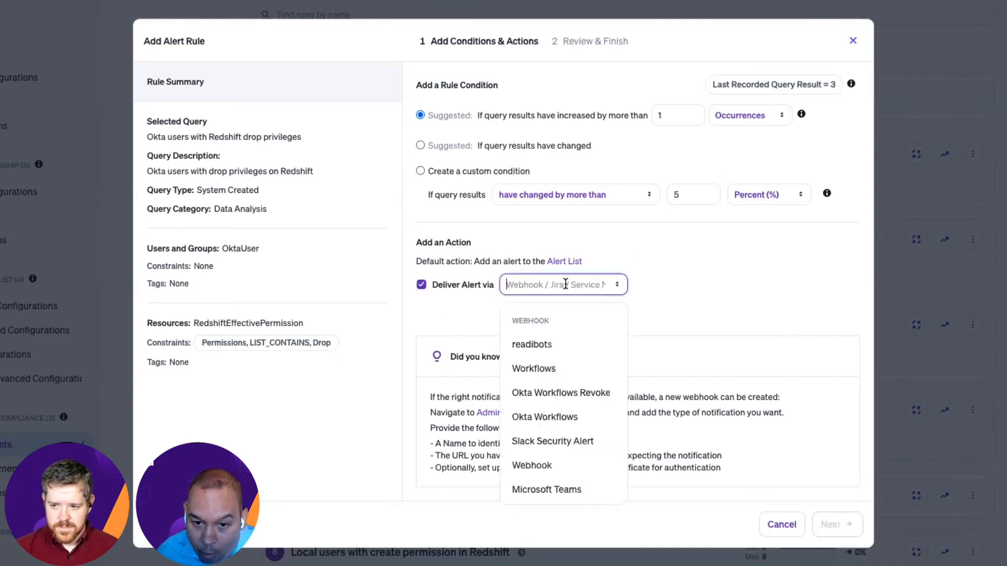
{"action": "mouse_move", "coordinate": [544, 416]}
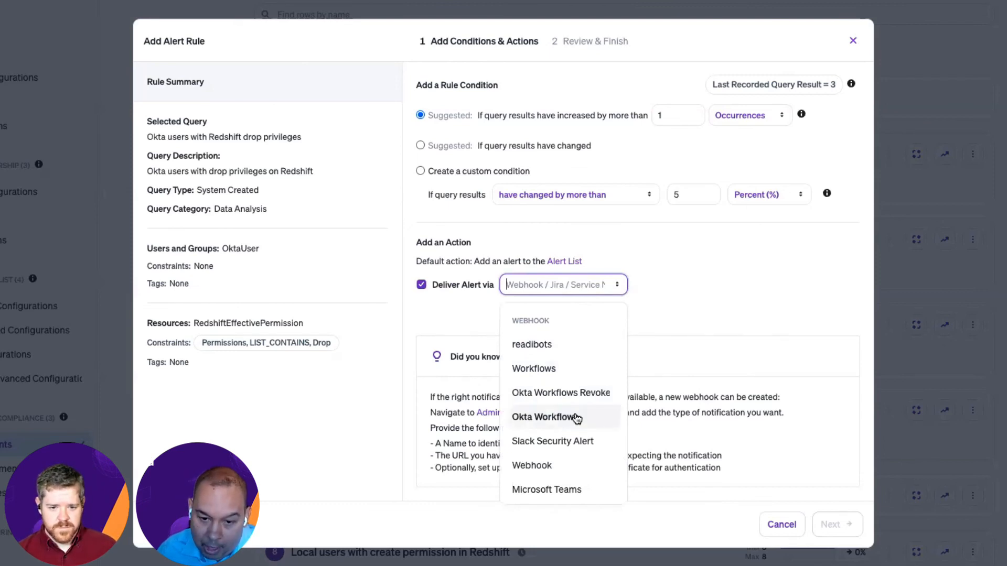
{"action": "left_click", "coordinate": [546, 416]}
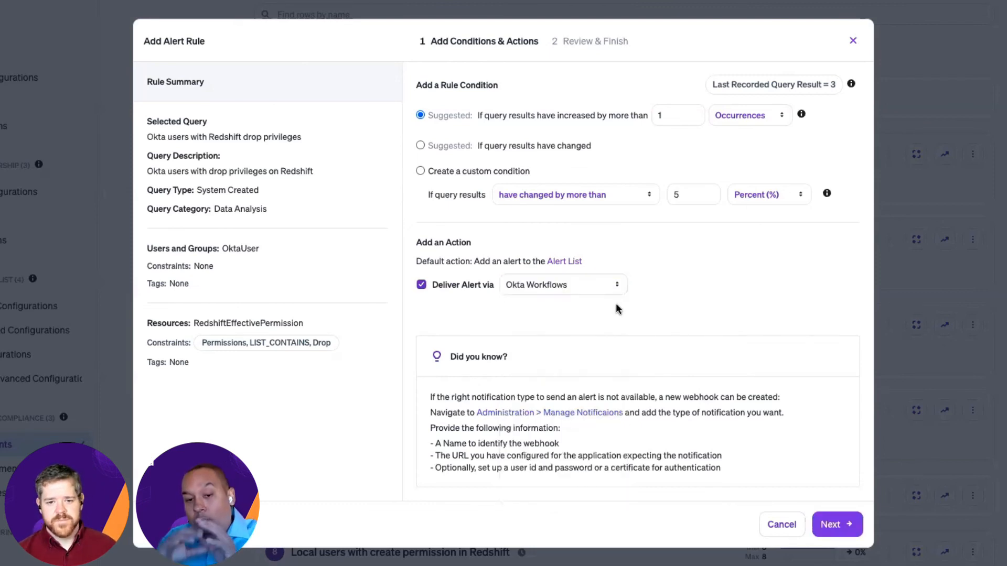